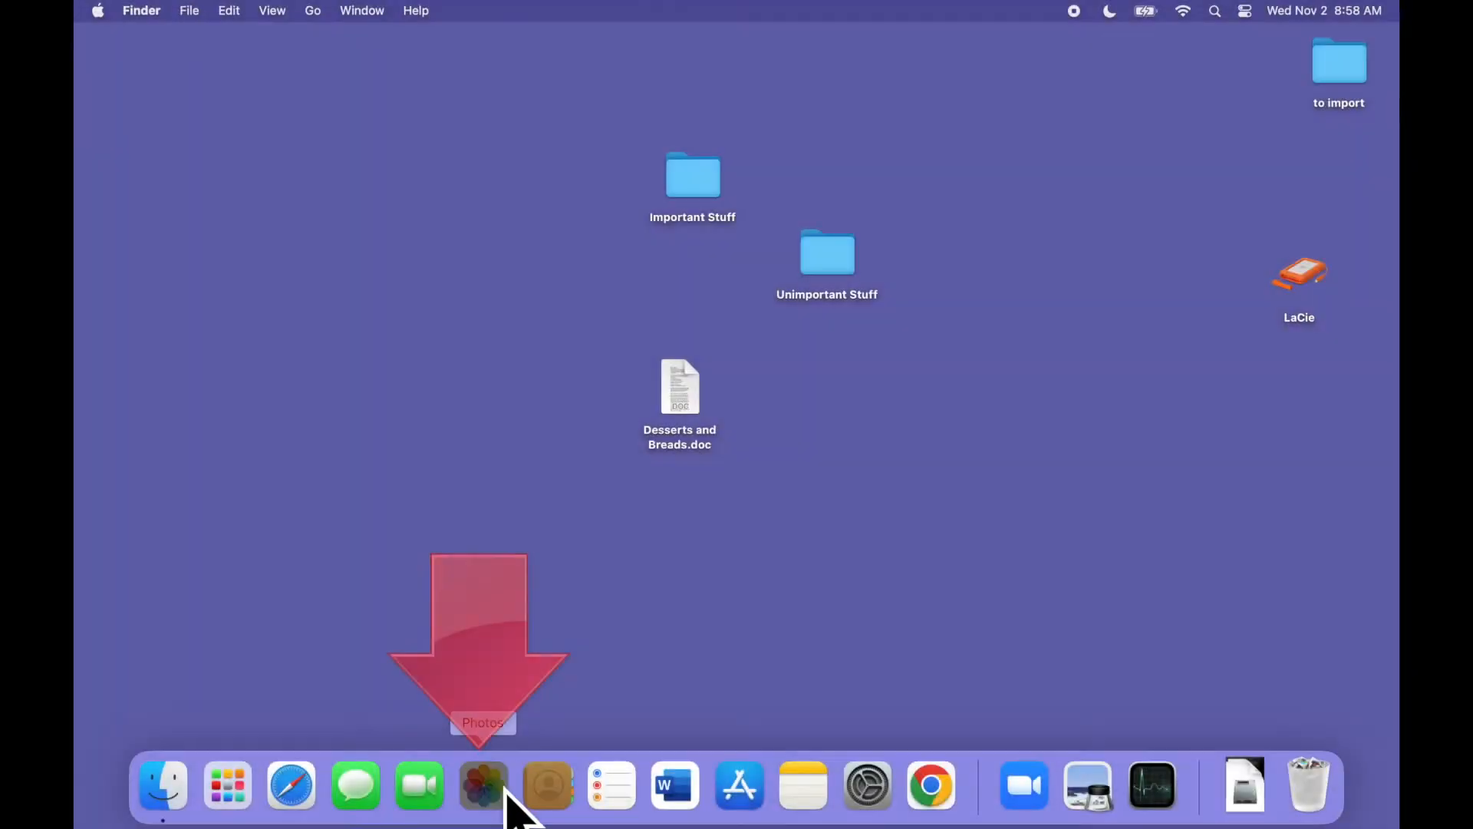
- Launch Photos, then show About This Mac to check the installed macOS version
left_click(482, 786)
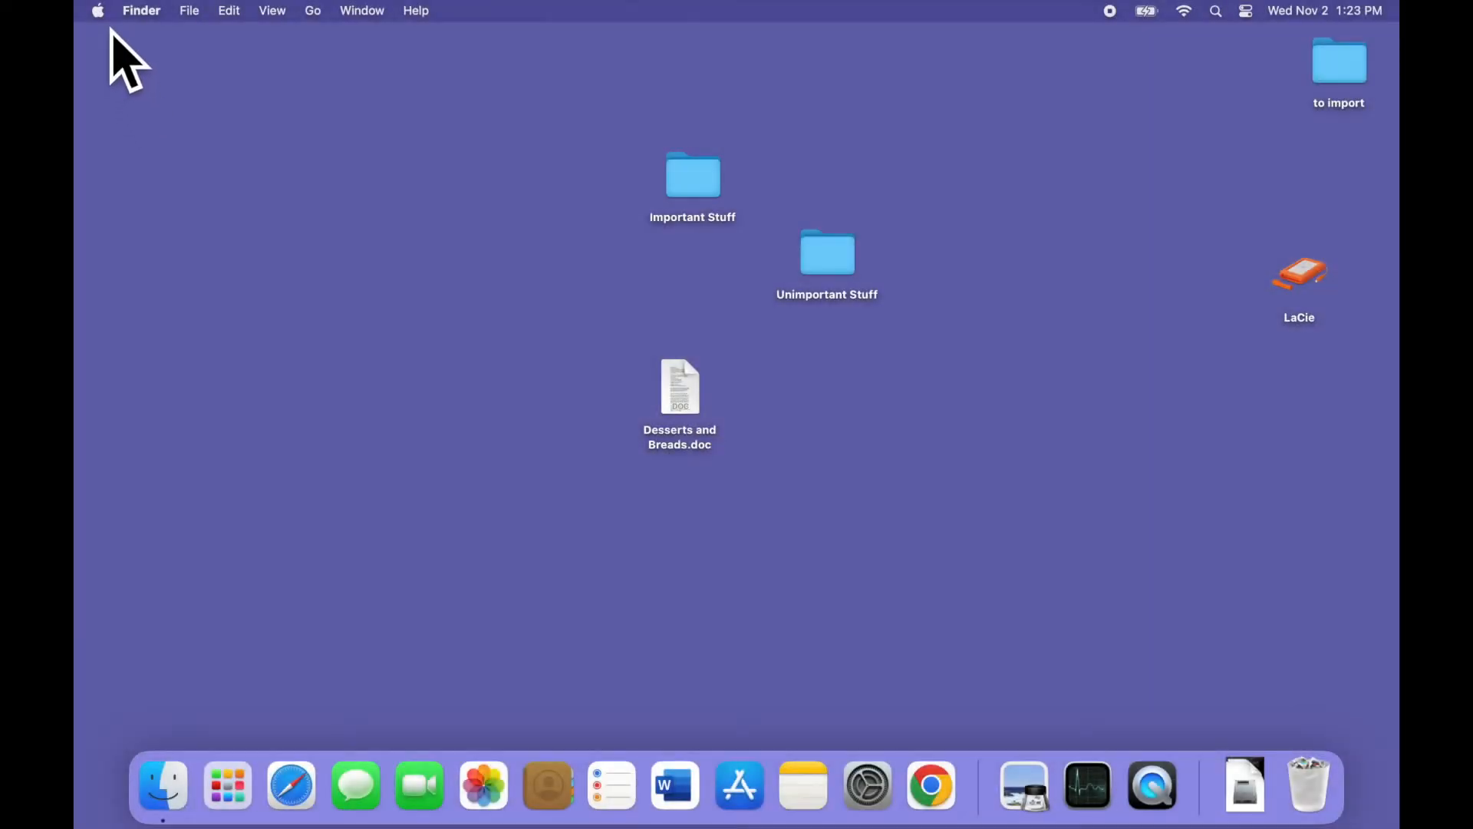
left_click(97, 11)
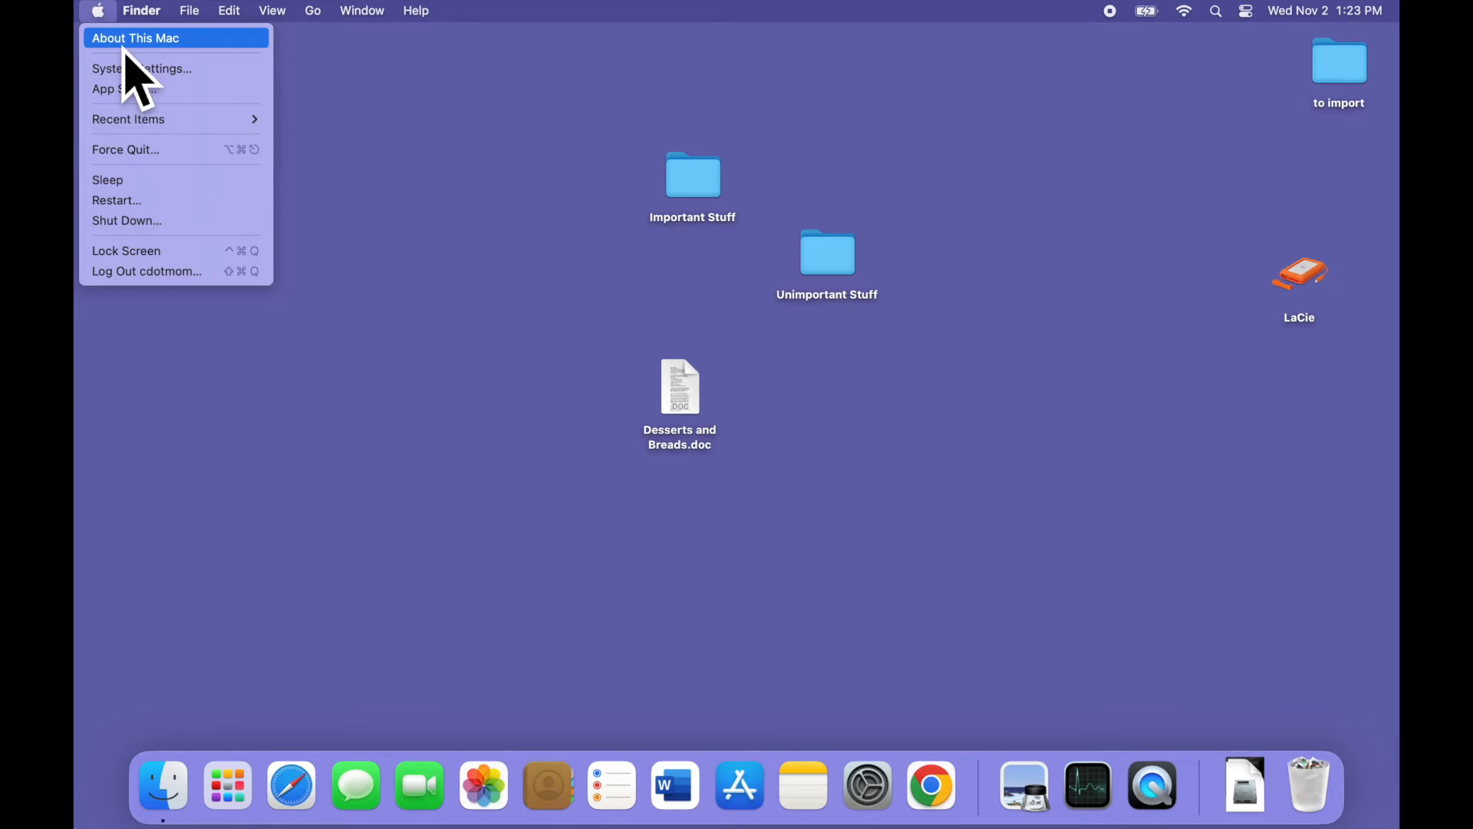
left_click(306, 385)
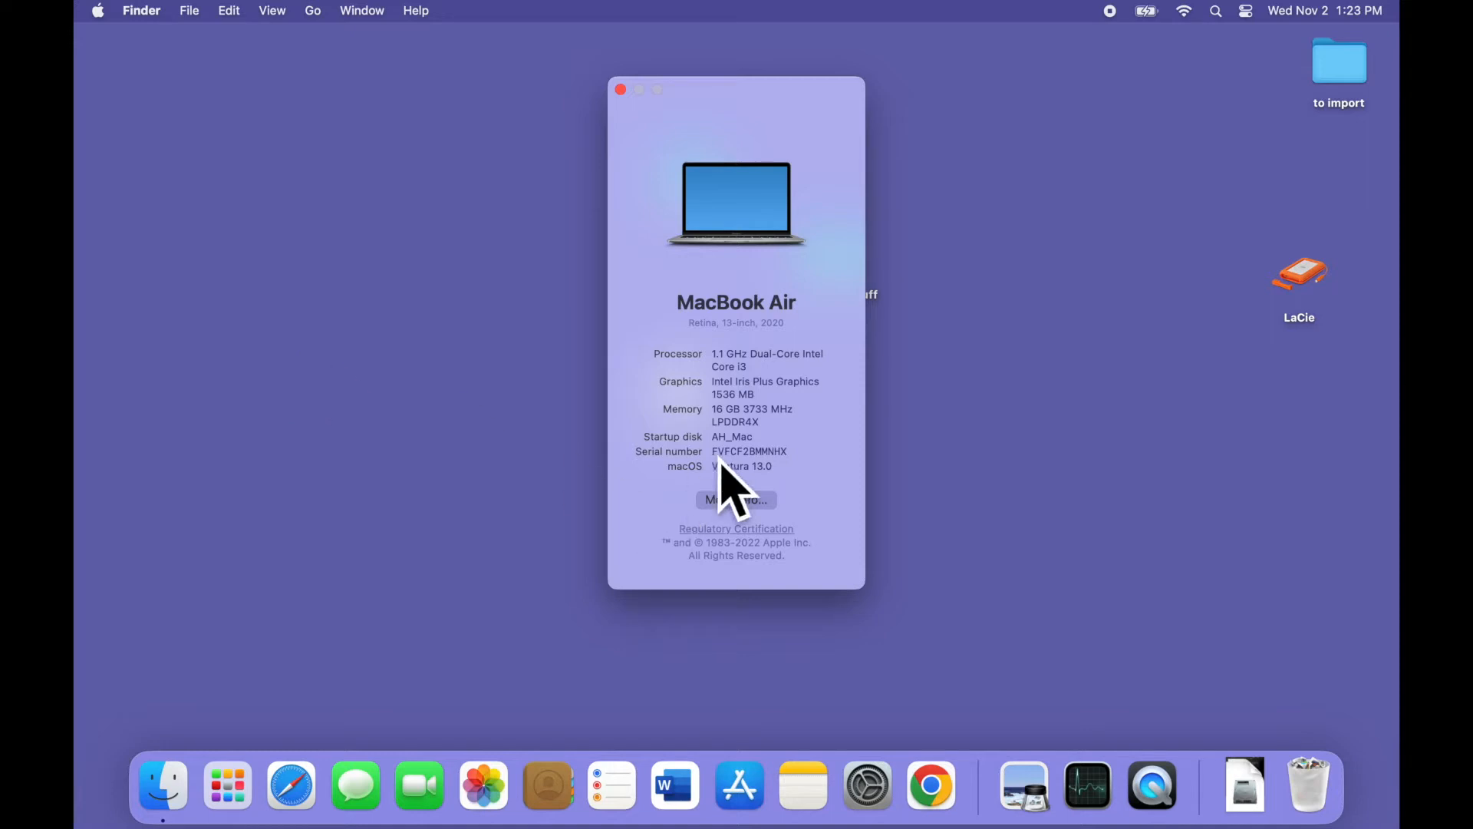
mouse_move(796, 550)
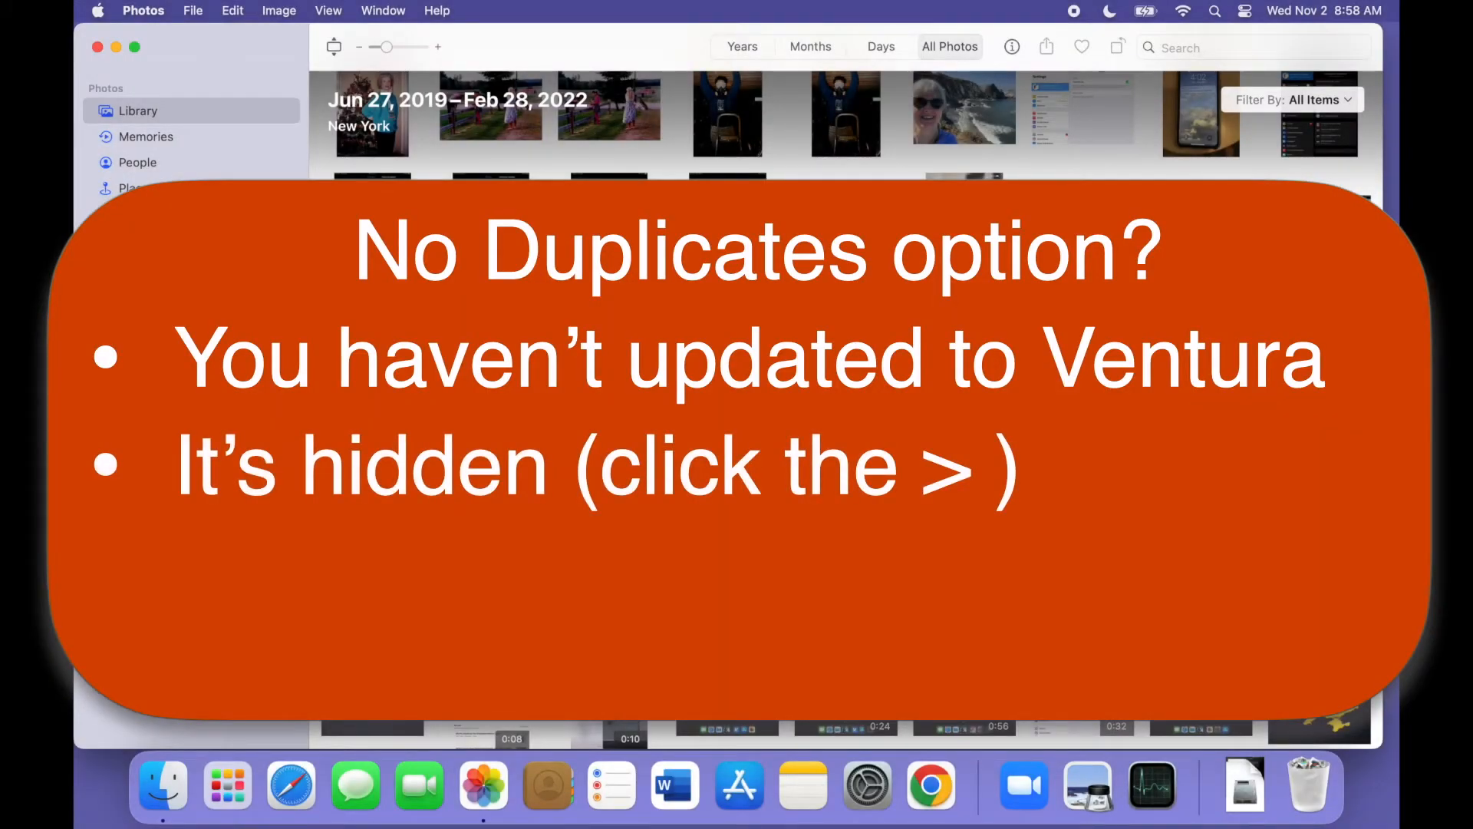
- Show the Duplicates album, then collapse the sidebar's library section so only albums and Media Types remain
left_click(147, 290)
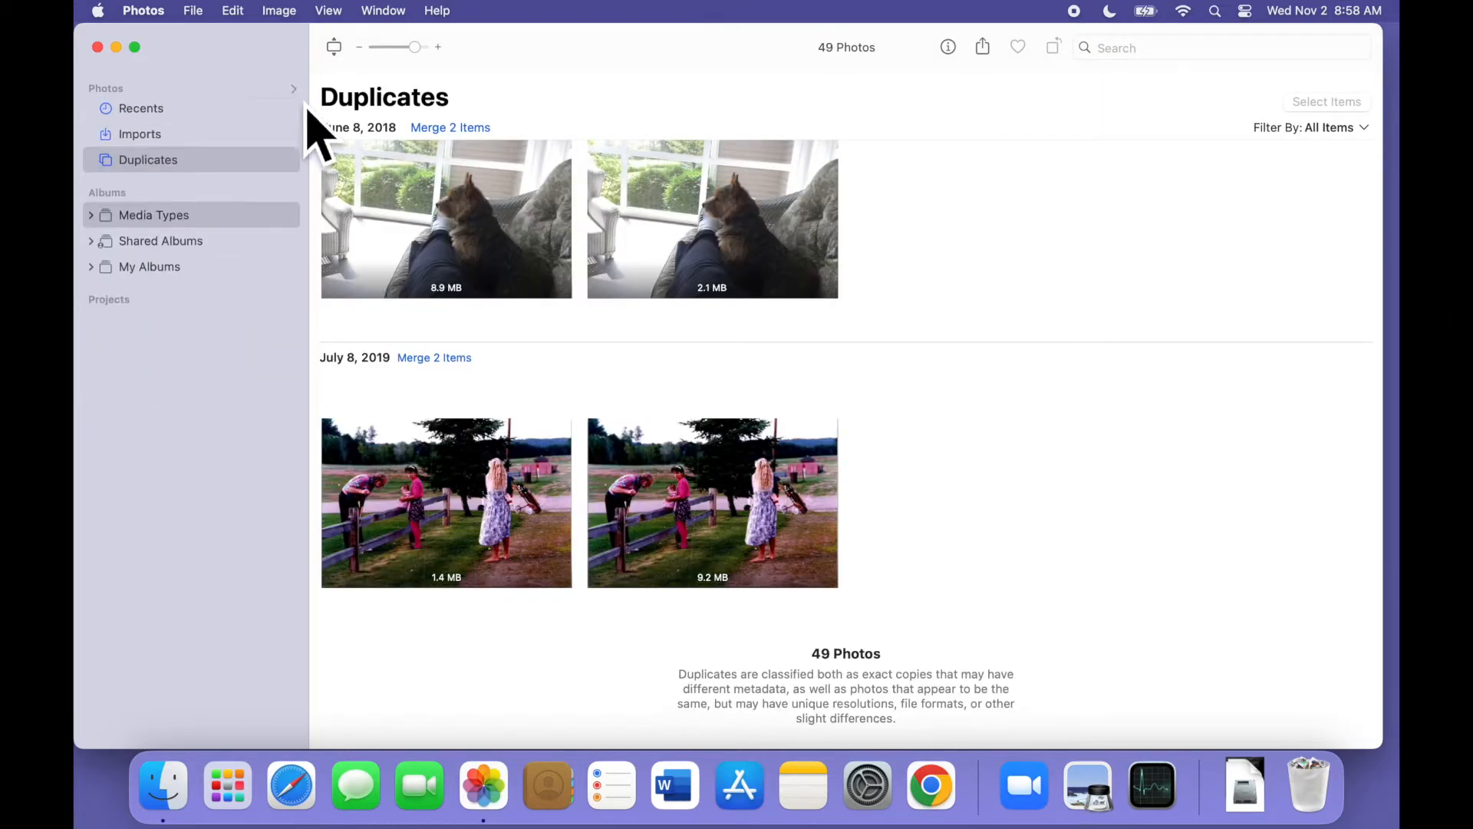
left_click(153, 215)
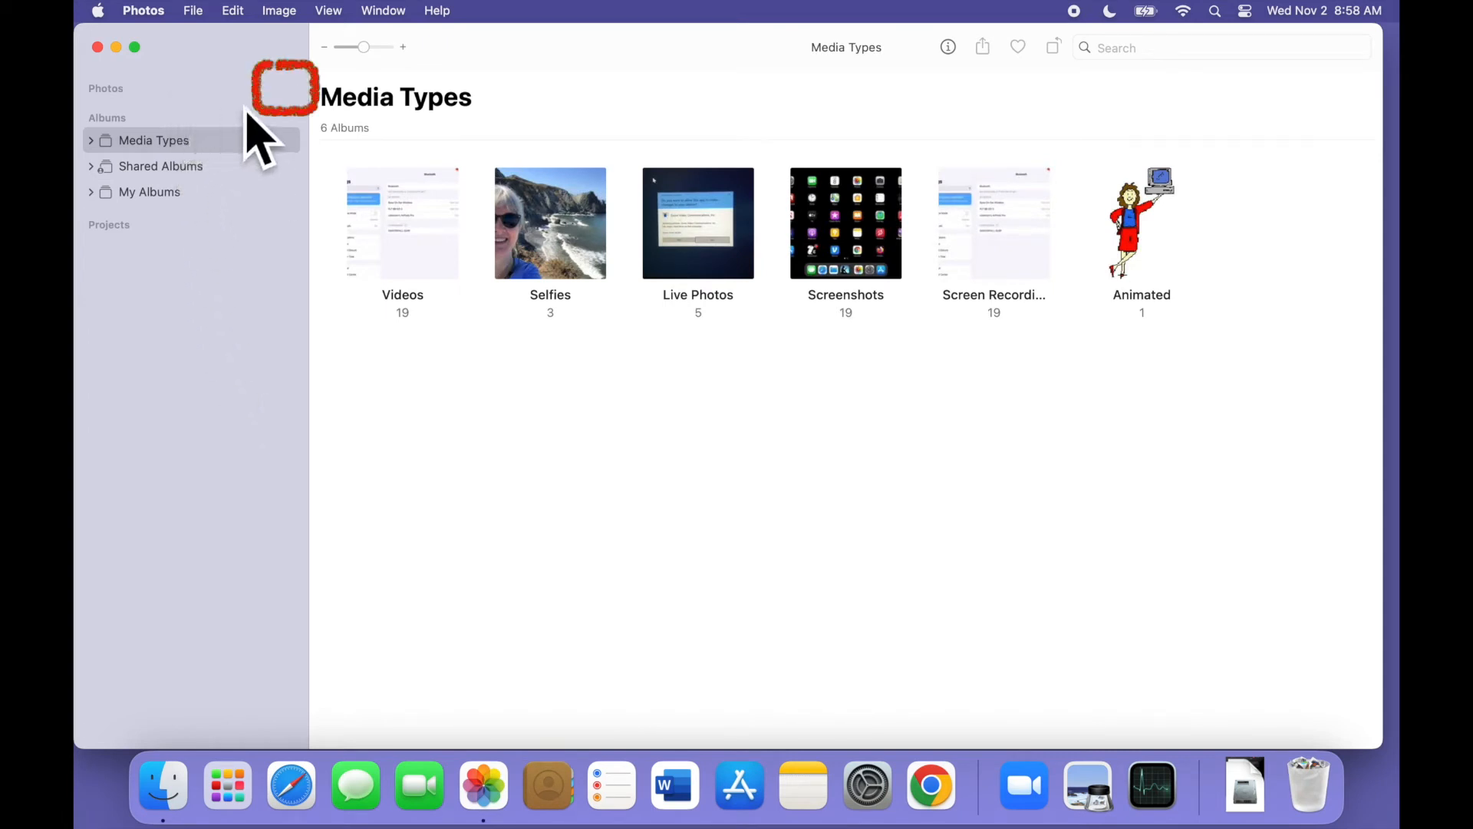
mouse_move(323, 146)
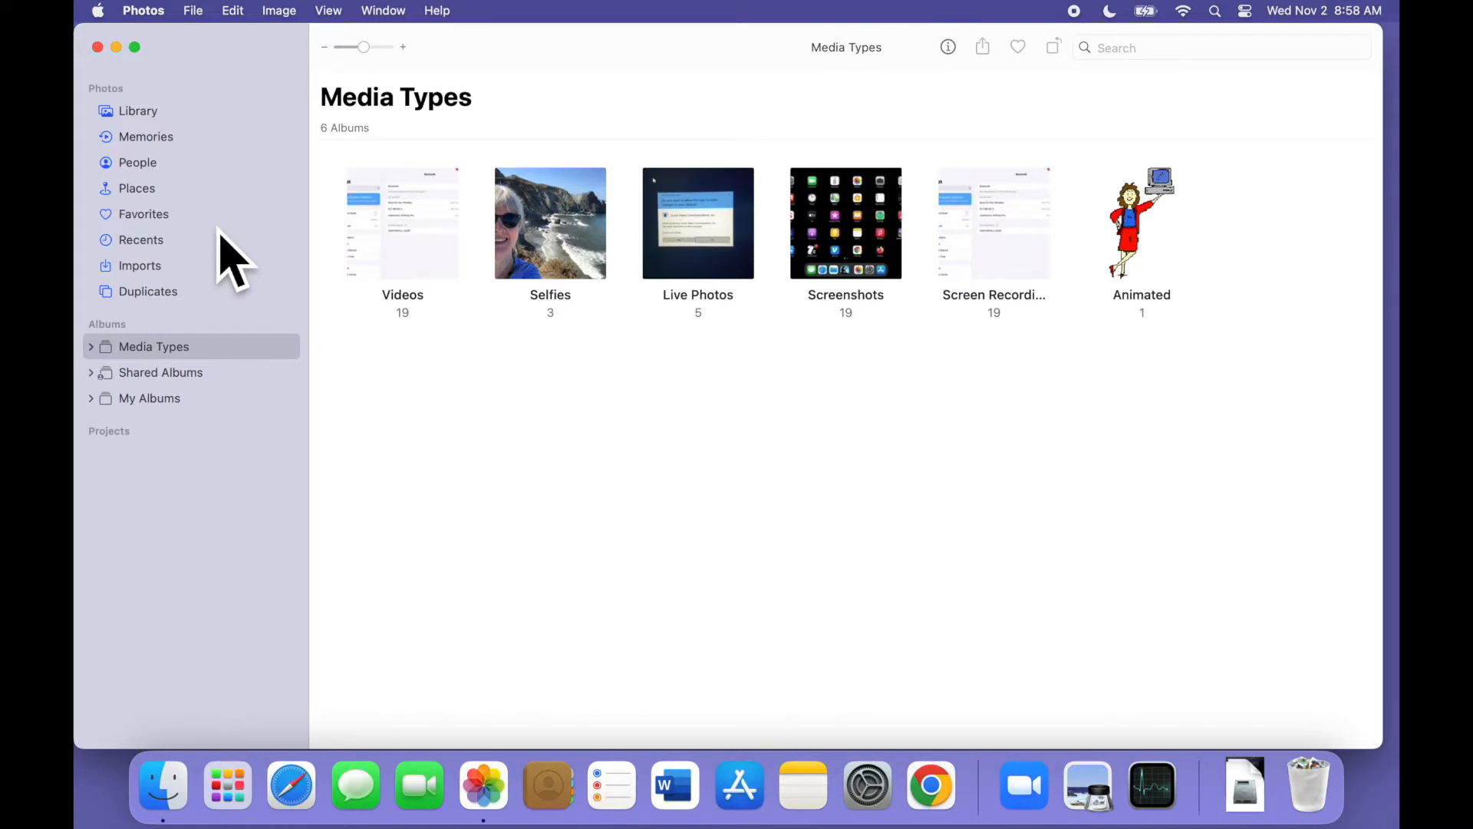
mouse_move(187, 333)
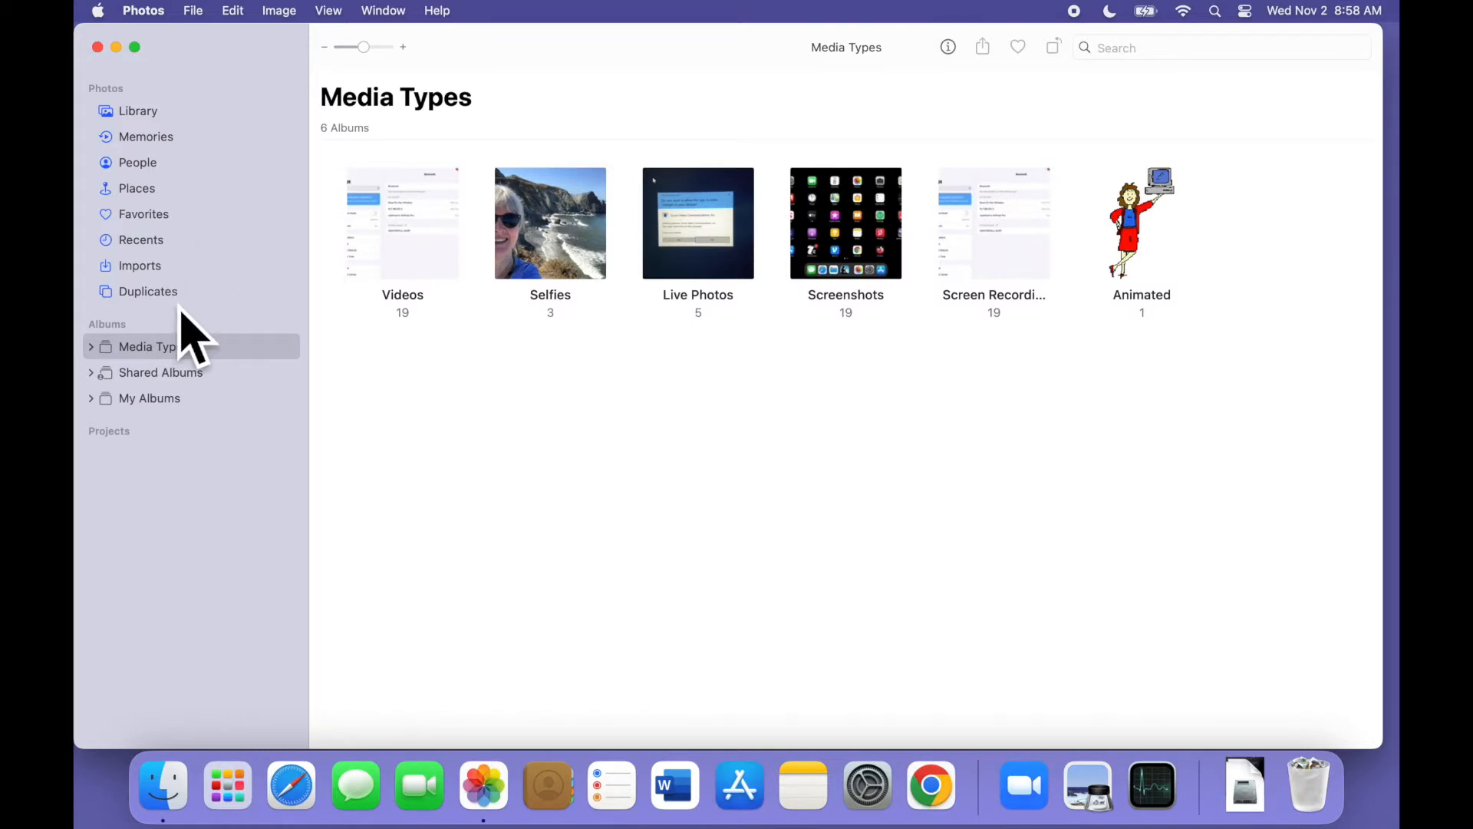
- Merge the July 8, 2019 duplicate pair, reducing Duplicates from 49 to 47 photos
left_click(148, 290)
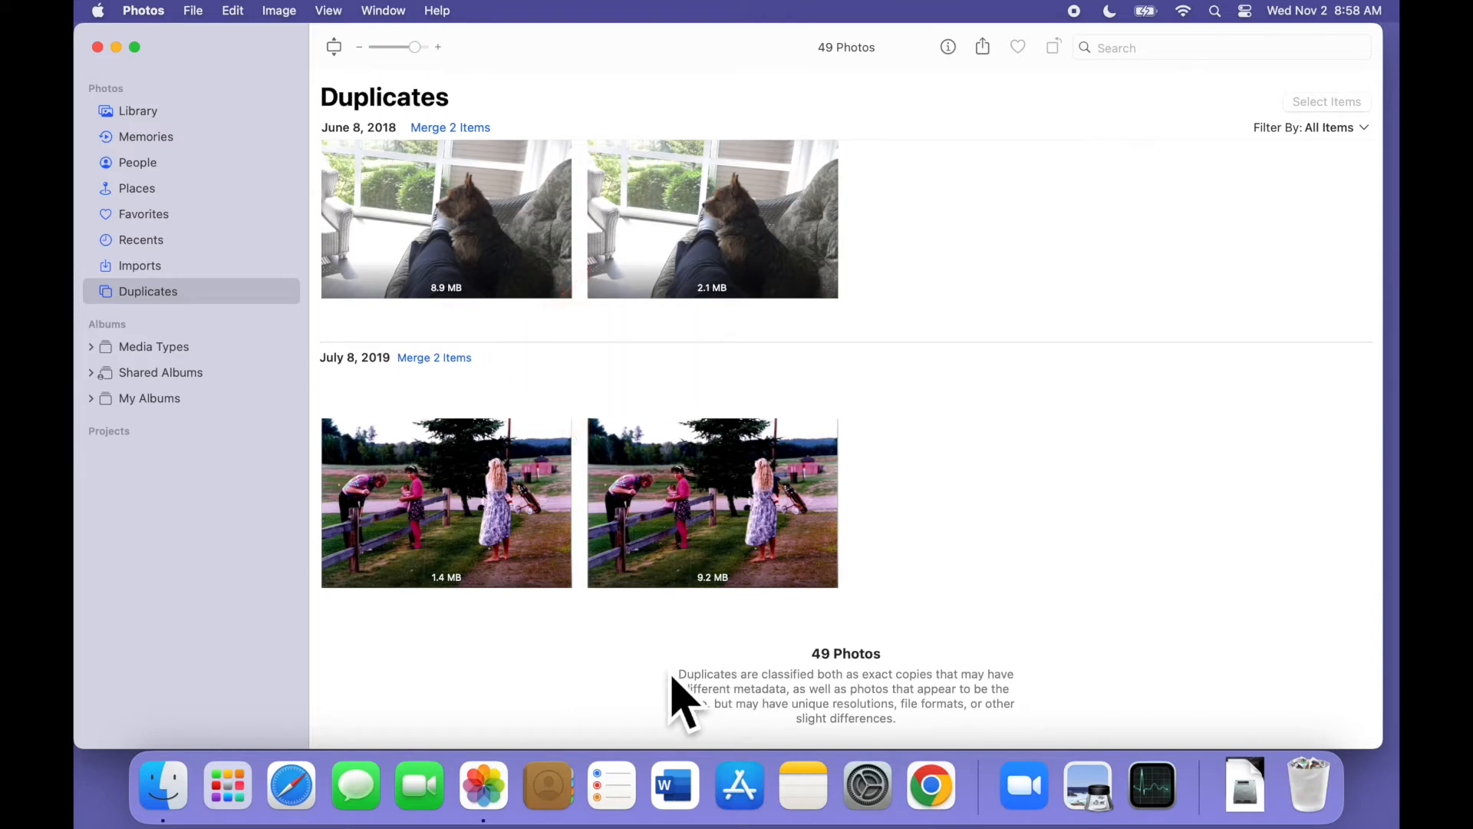
mouse_move(479, 399)
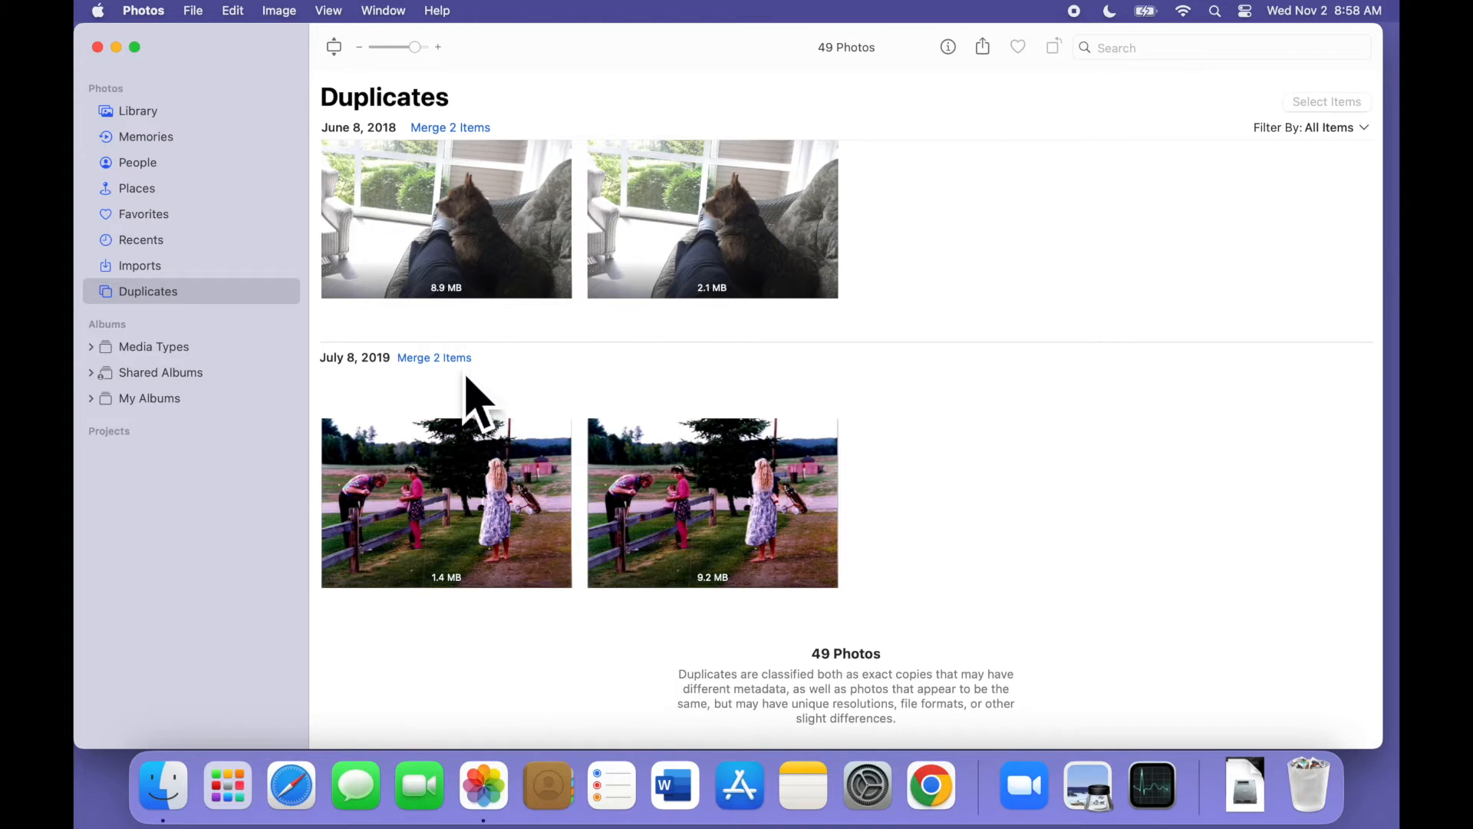
left_click(433, 358)
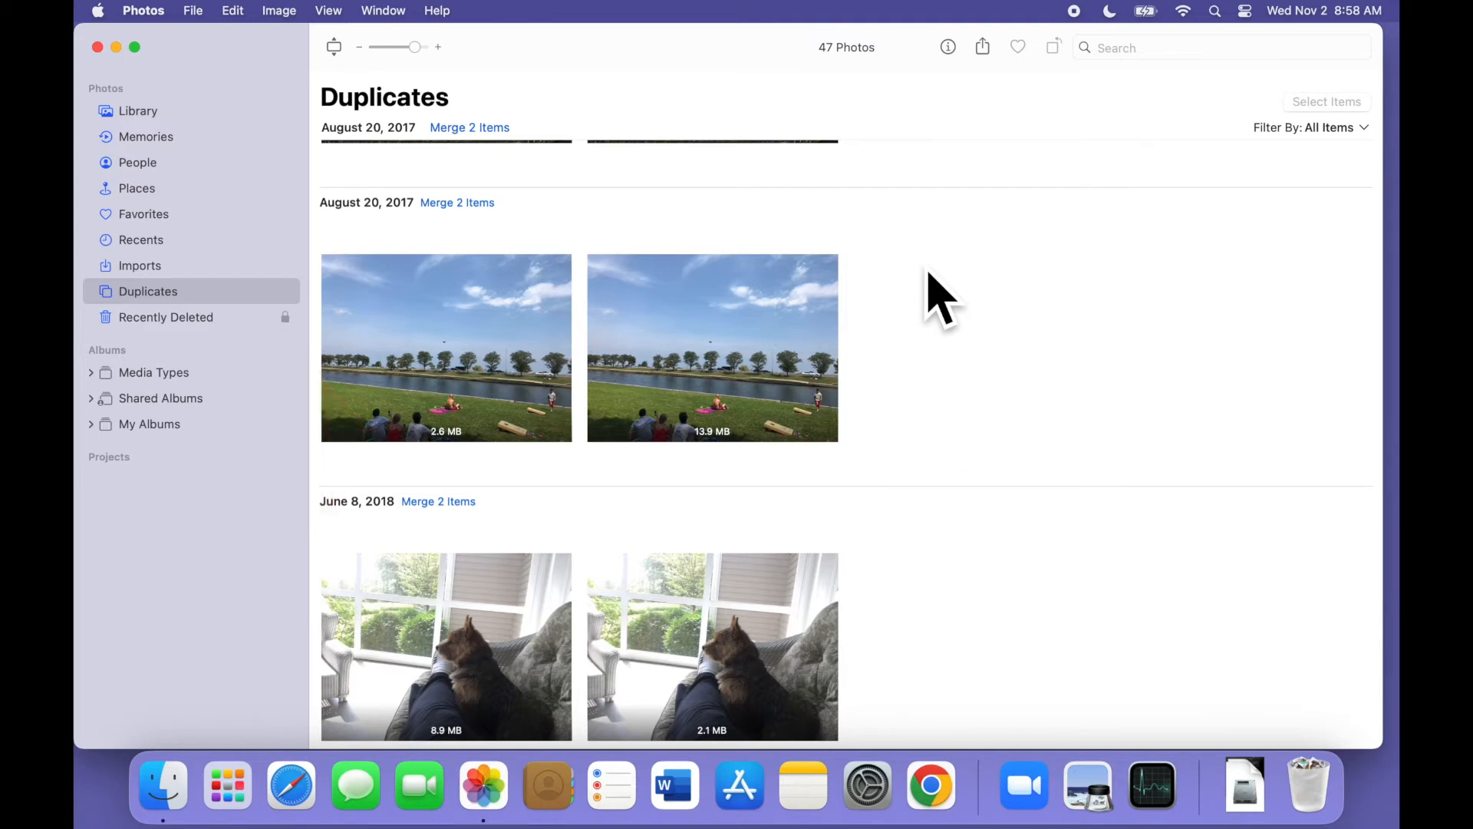
- Merge the three August 19, 2017 staircase duplicates into one, dropping the album to 44 photos
scroll("down", 3)
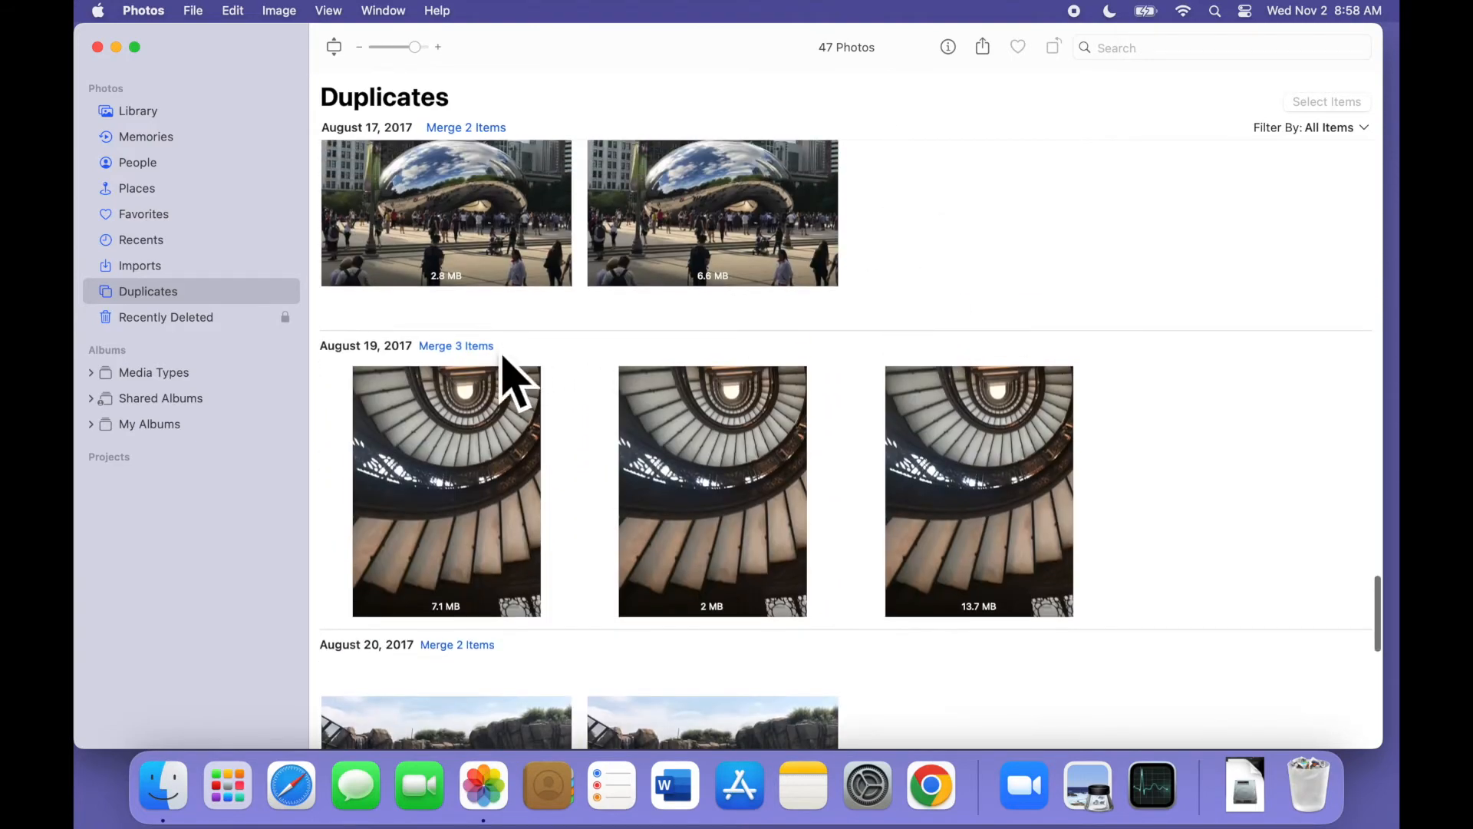
left_click(456, 346)
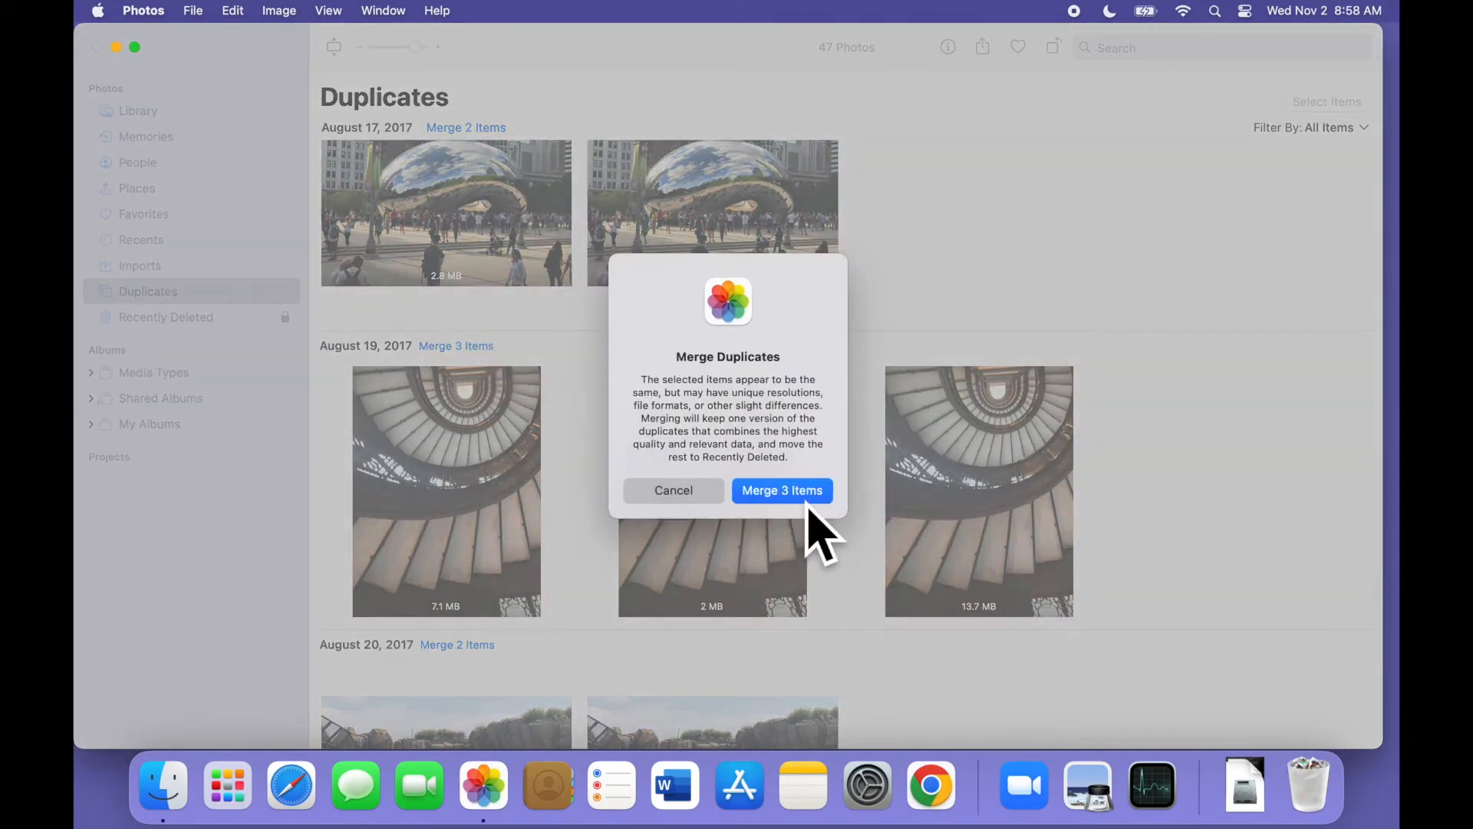
left_click(781, 490)
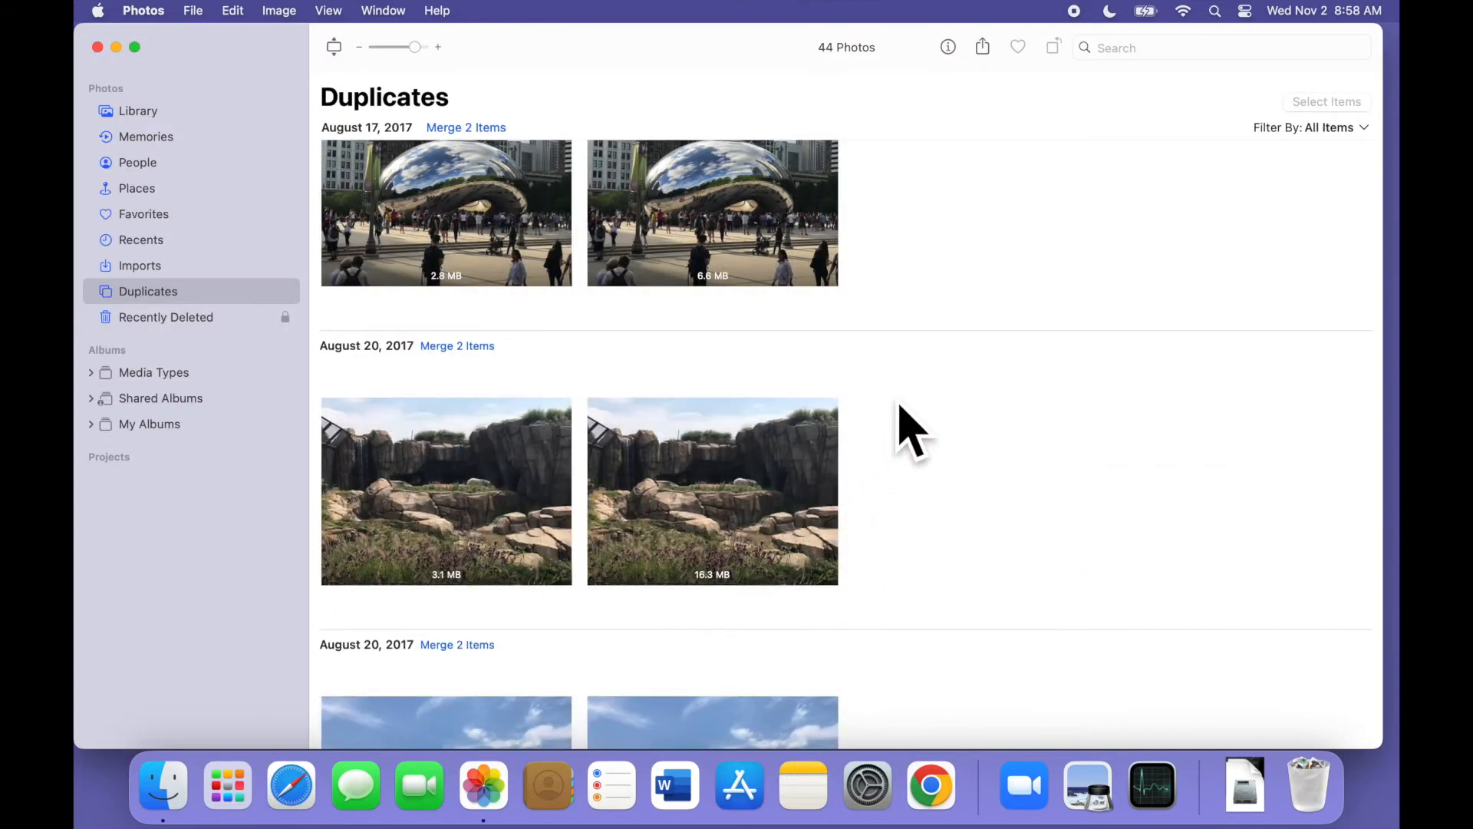
mouse_move(925, 423)
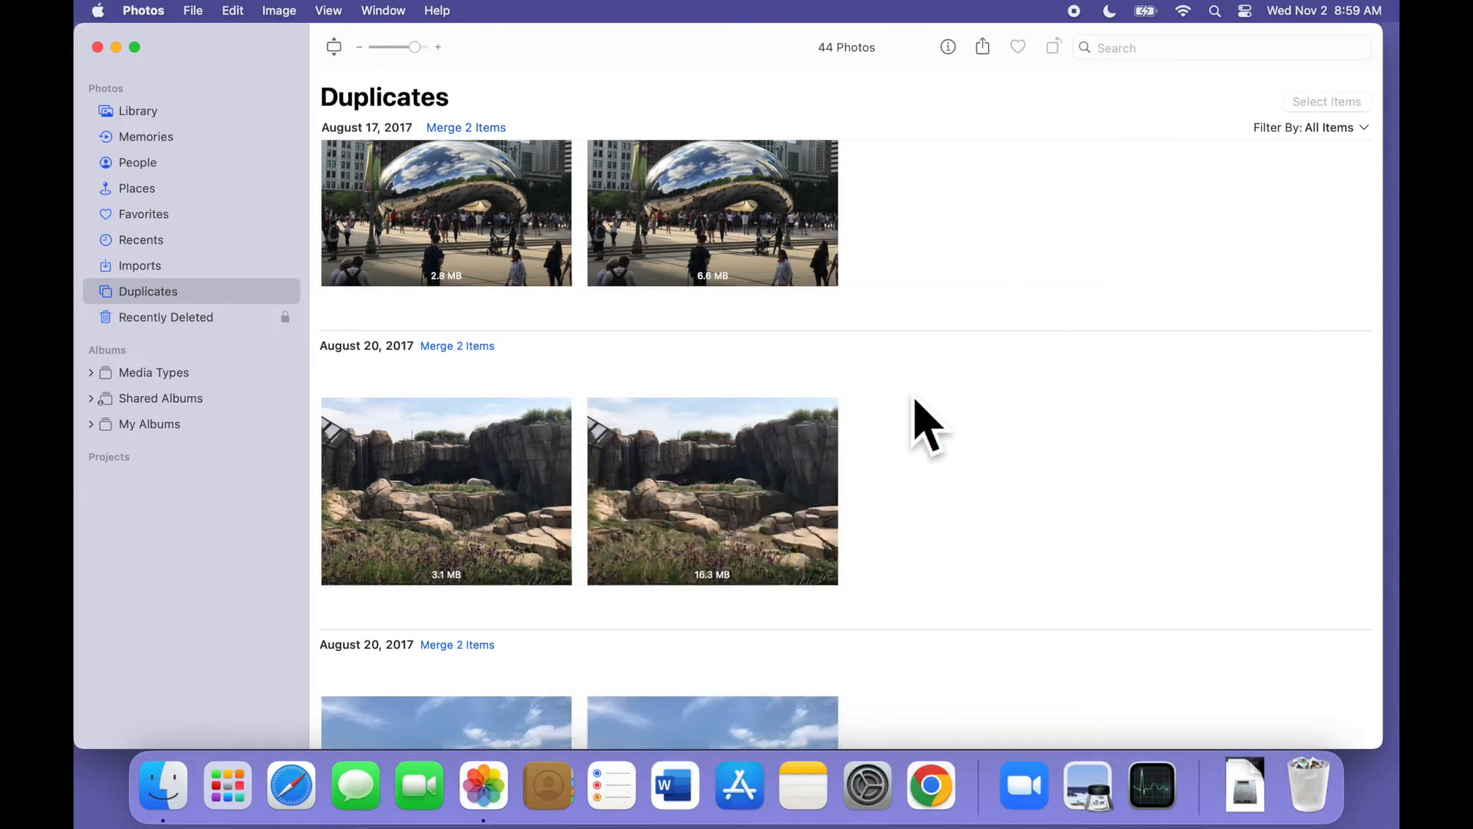
mouse_move(986, 377)
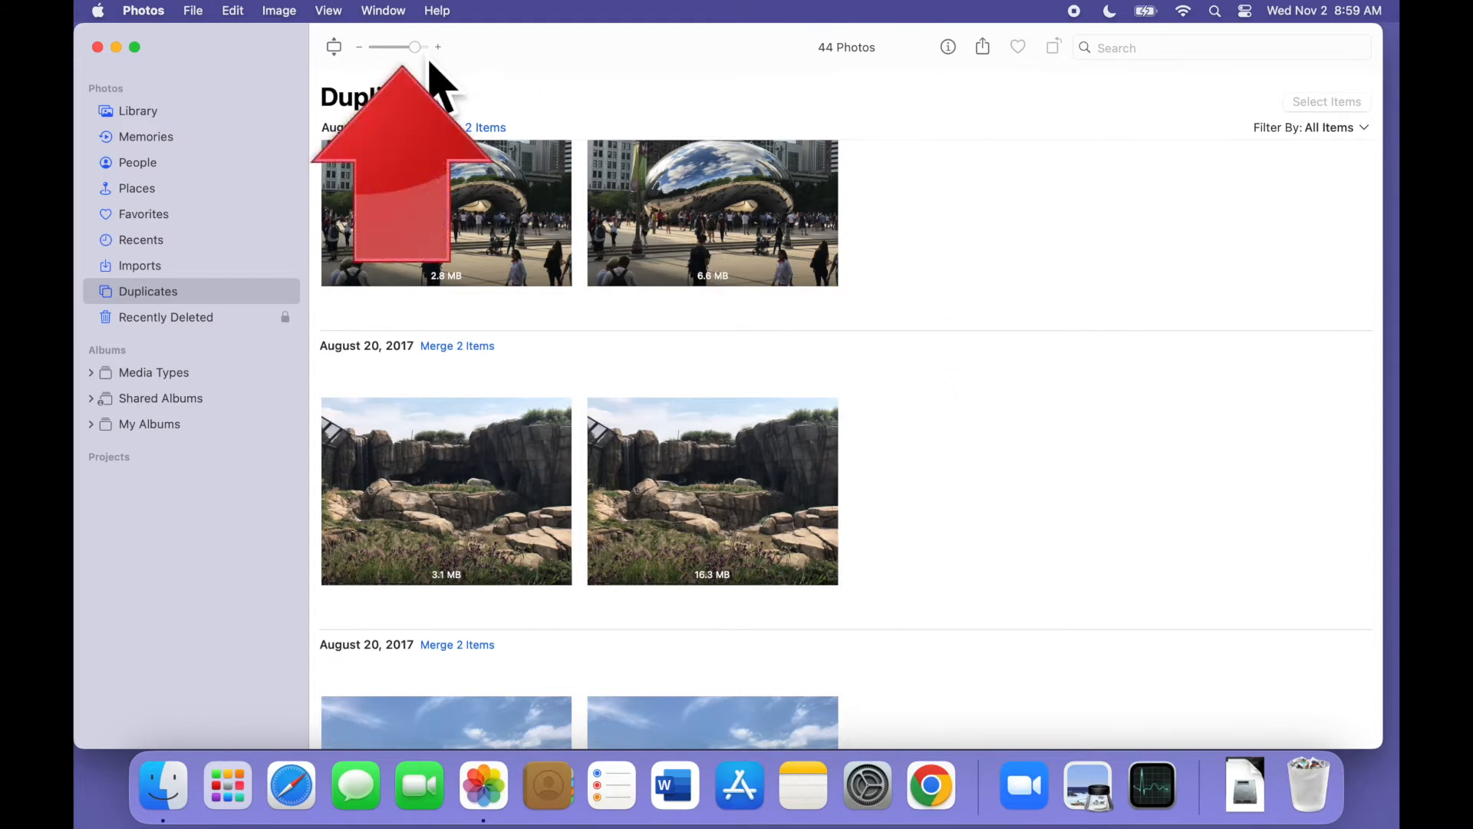
- Merge the 14 selected June 6, 1989 duplicates, bringing the album down to 30 photos
scroll("down", 3)
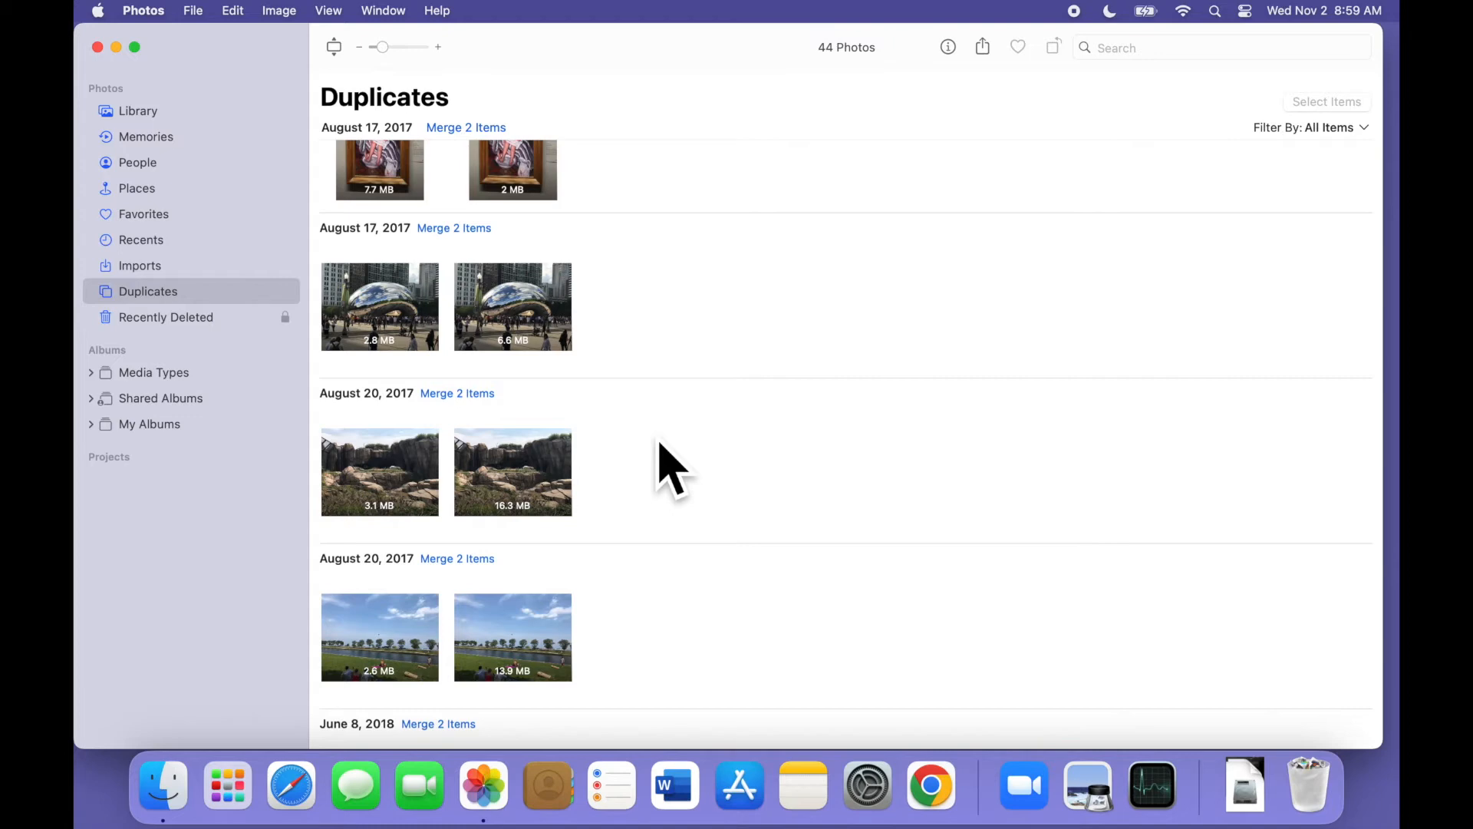
scroll("down", 3)
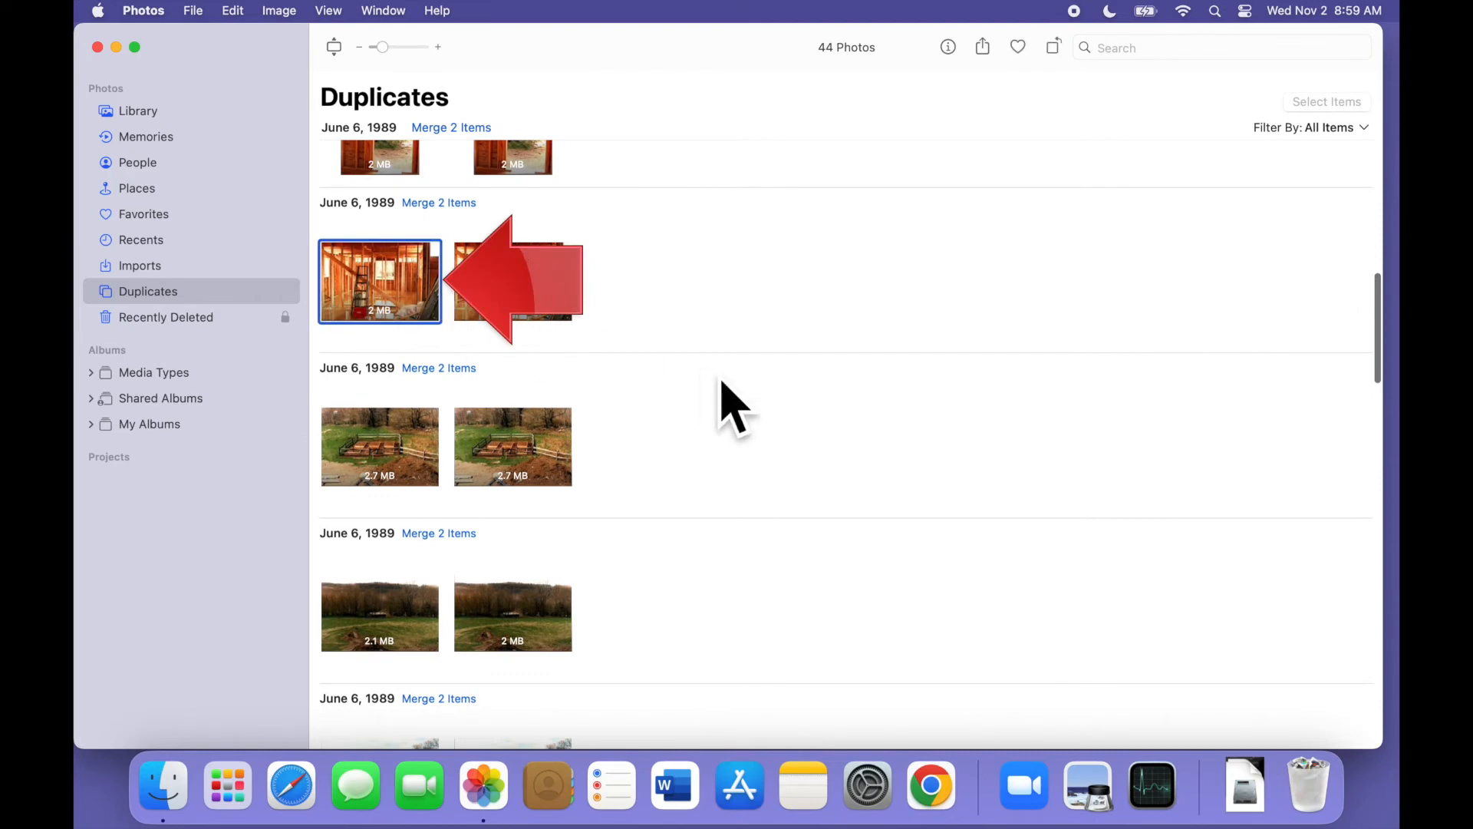
scroll("down", 3)
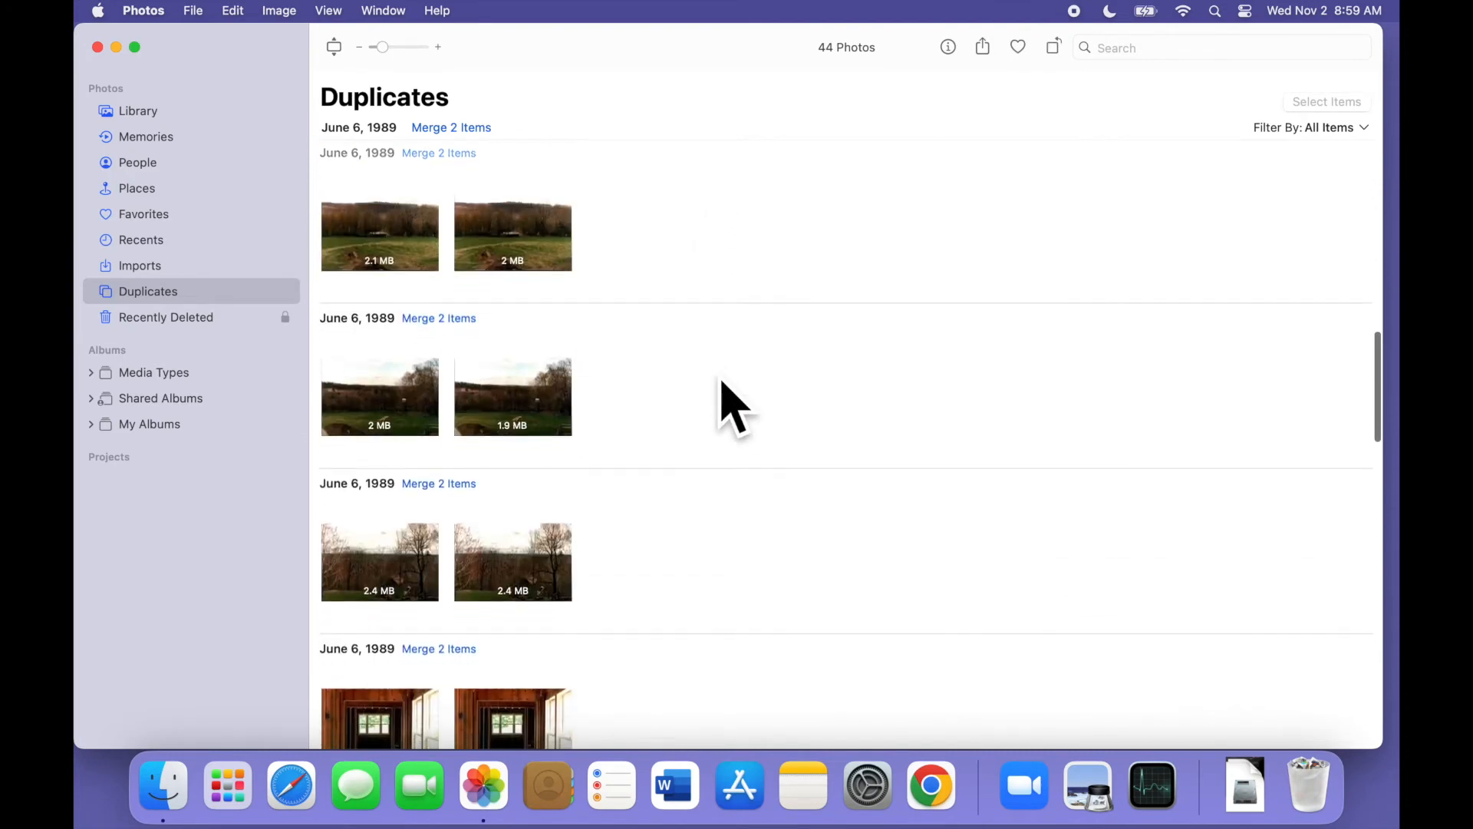
scroll("down", 3)
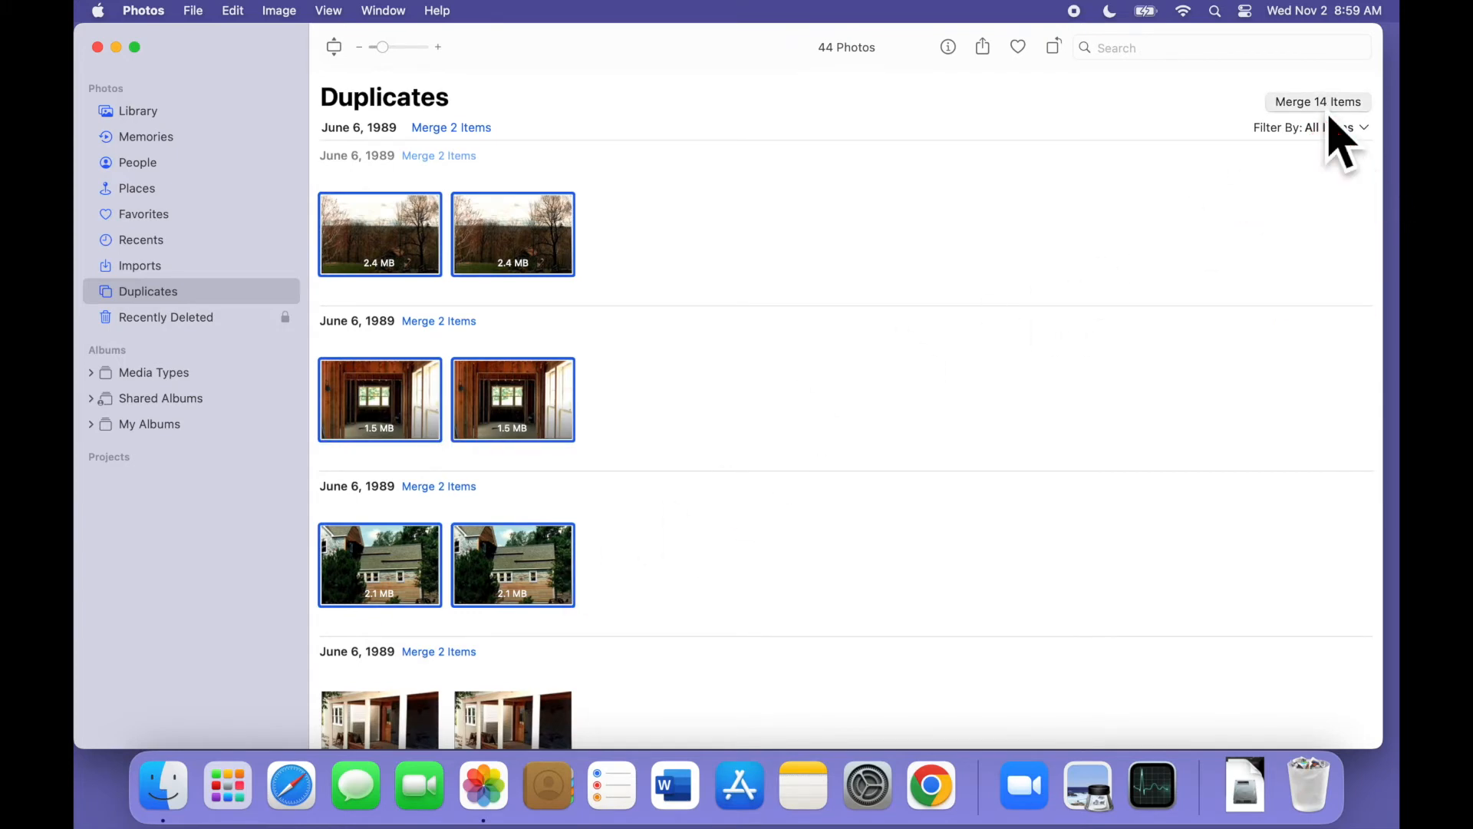
left_click(1317, 101)
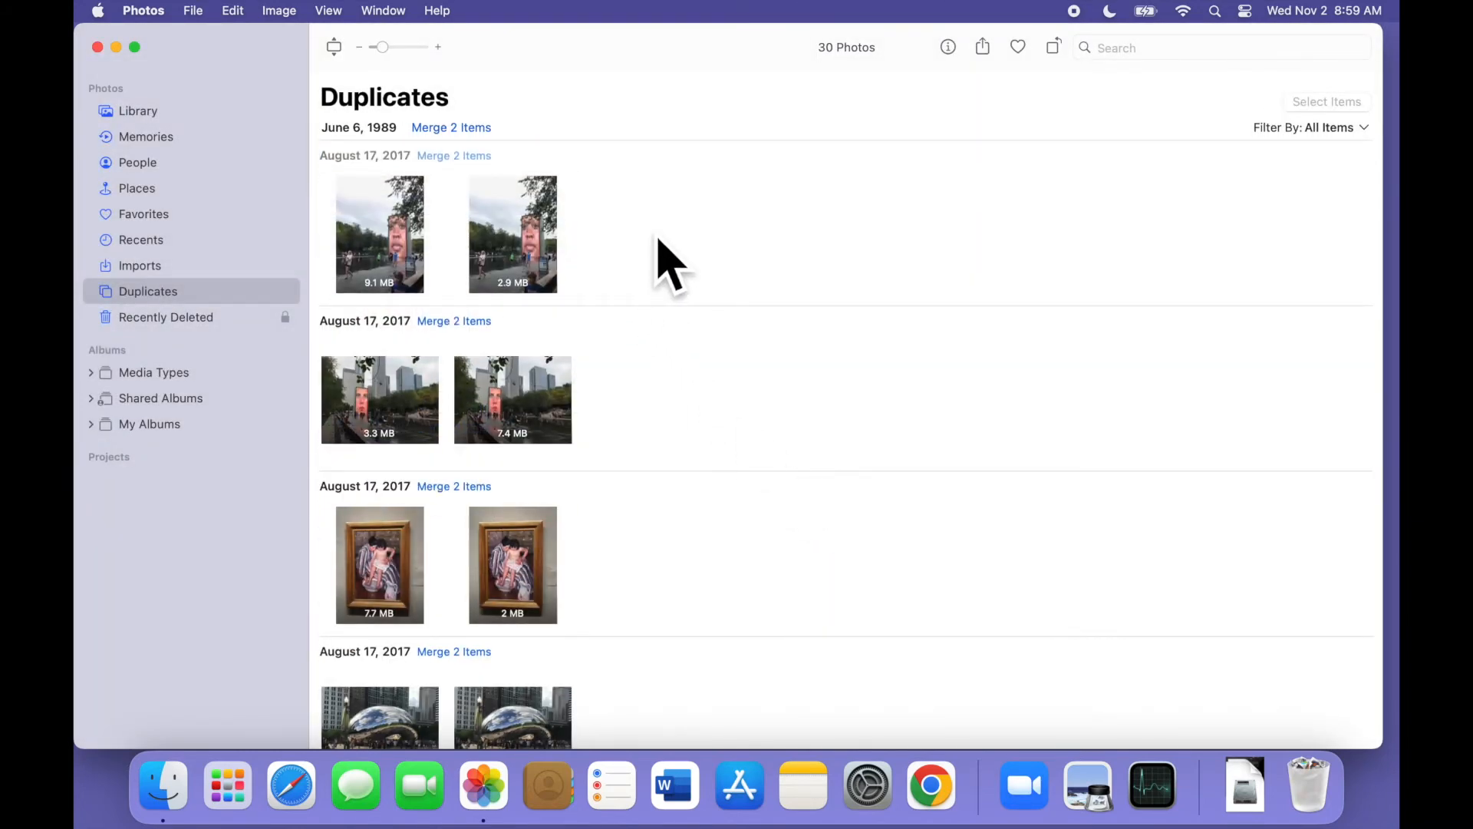
mouse_move(517, 234)
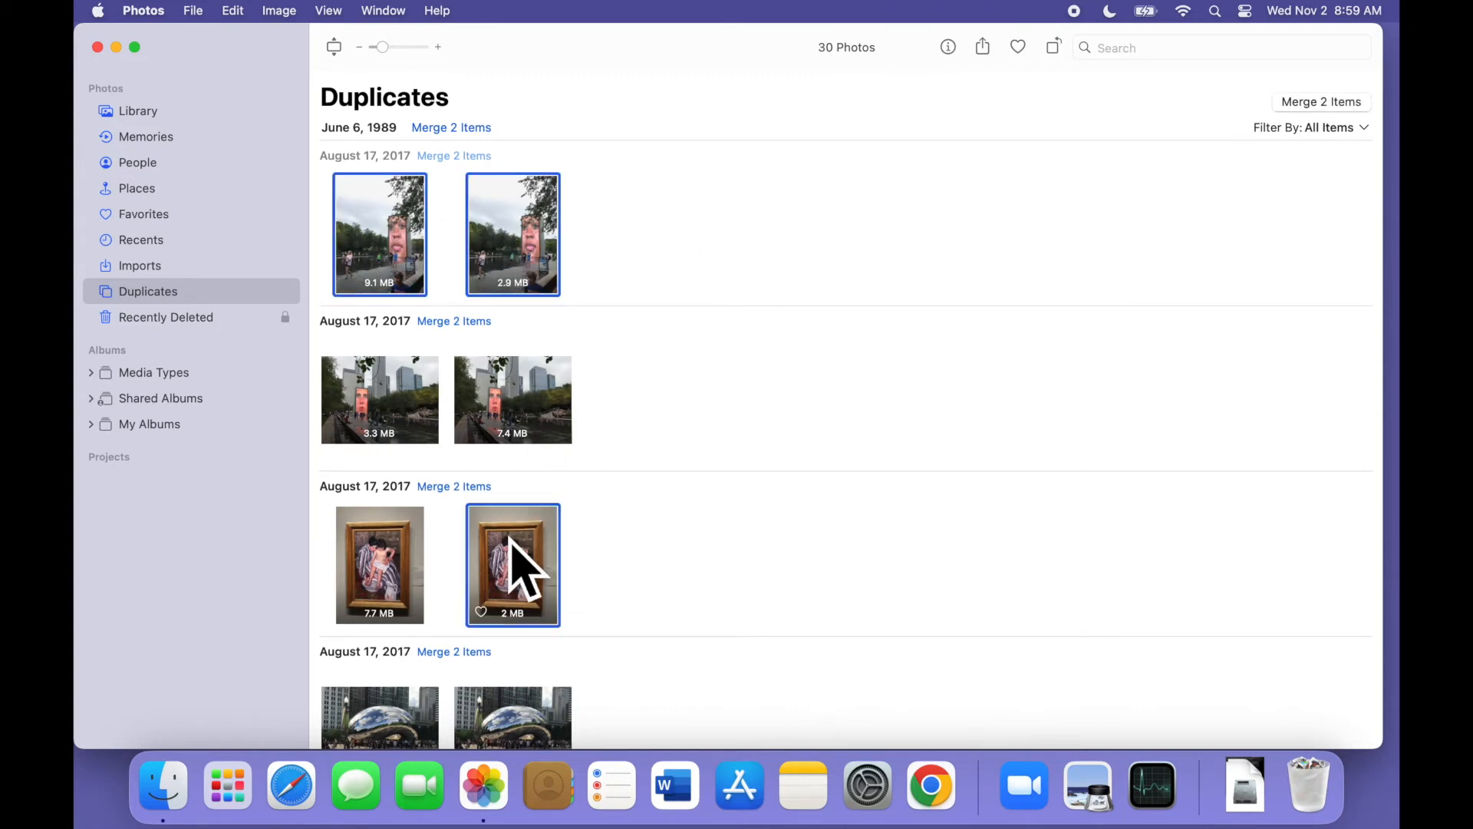
- Add the August 20, 2017 rock pair to the selection and merge the six selected photos, leaving 24
scroll("down", 3)
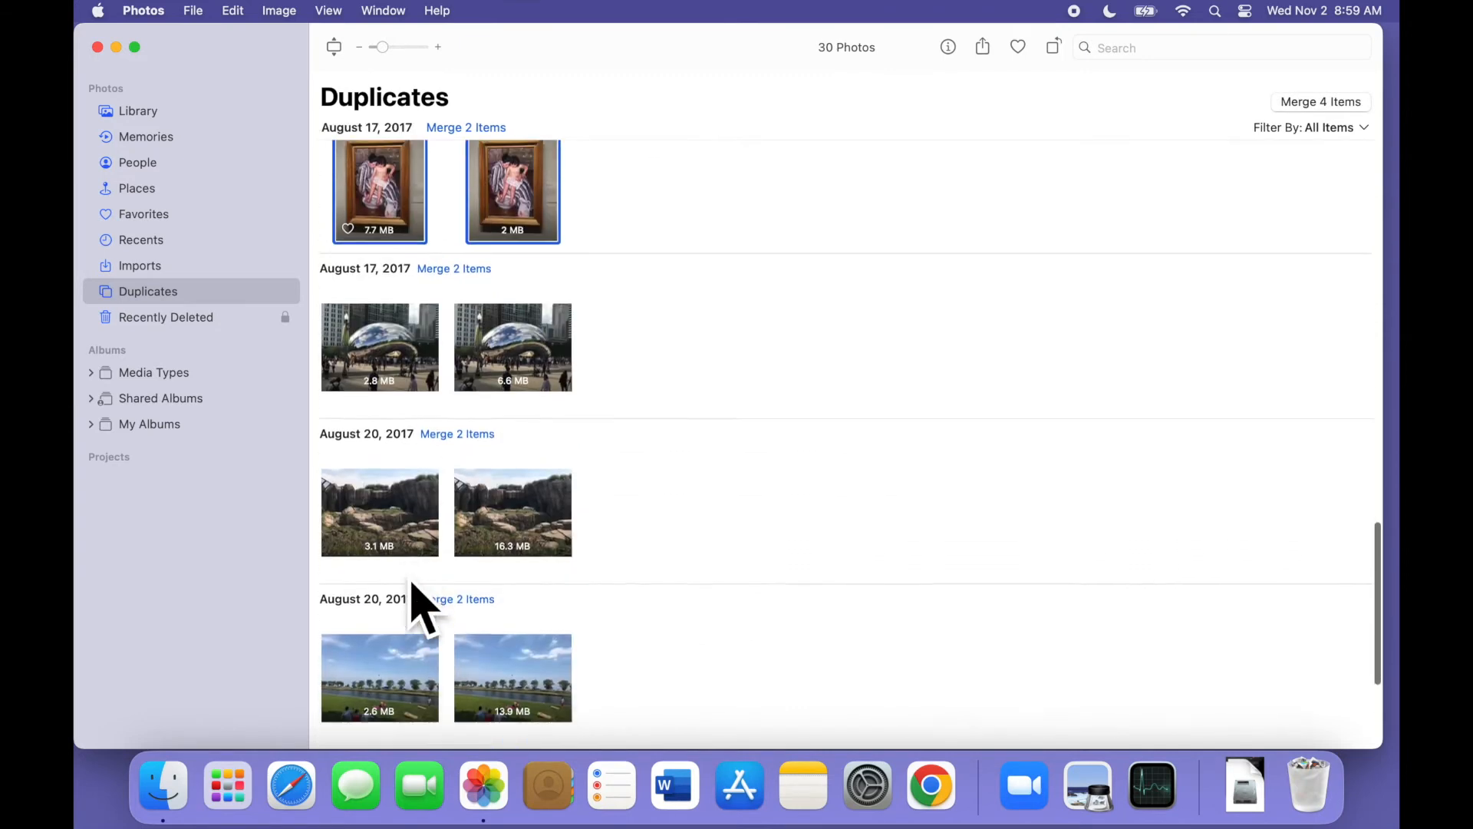
left_click(379, 508)
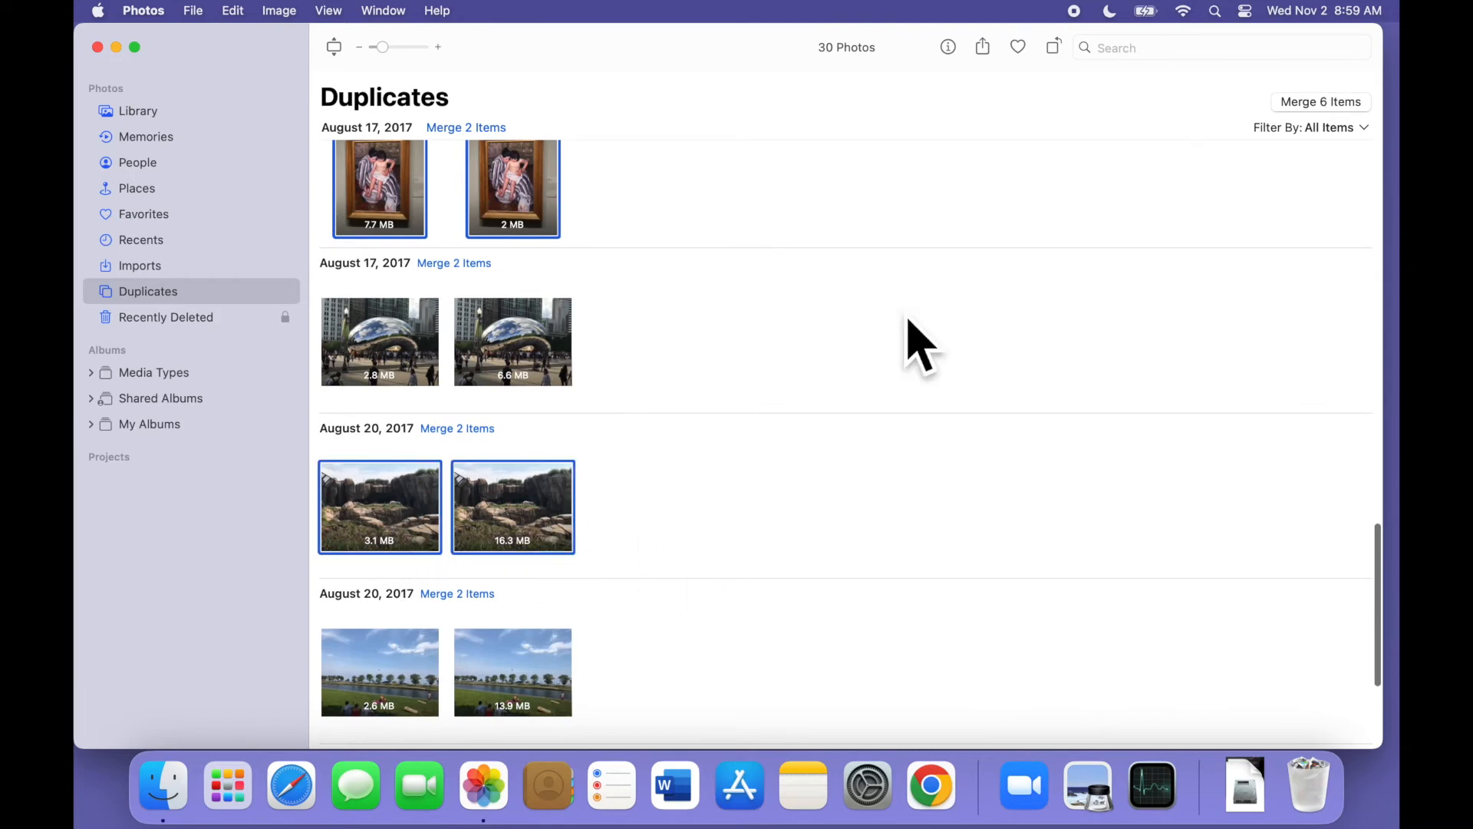
left_click(1320, 102)
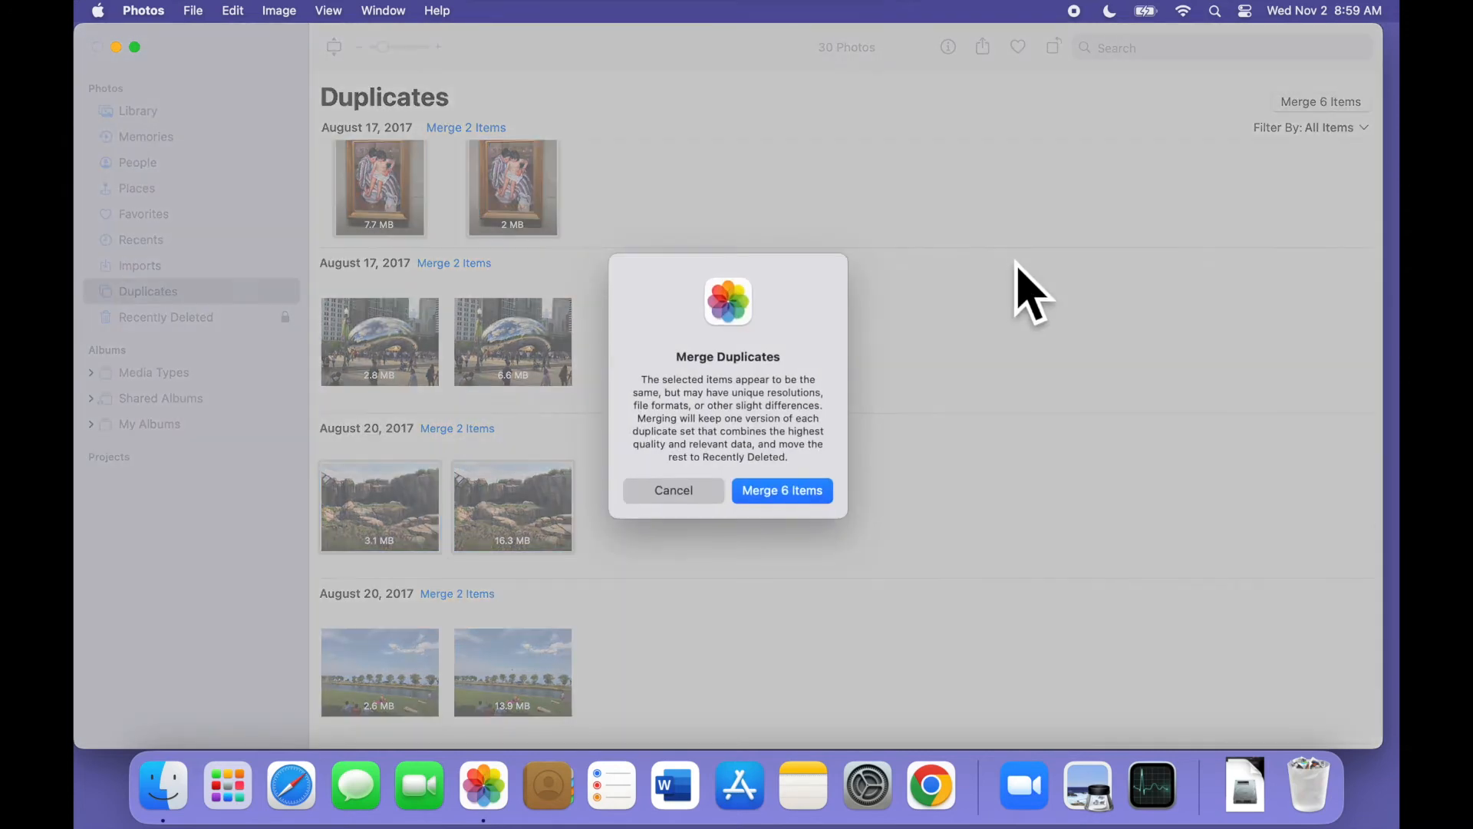
left_click(781, 490)
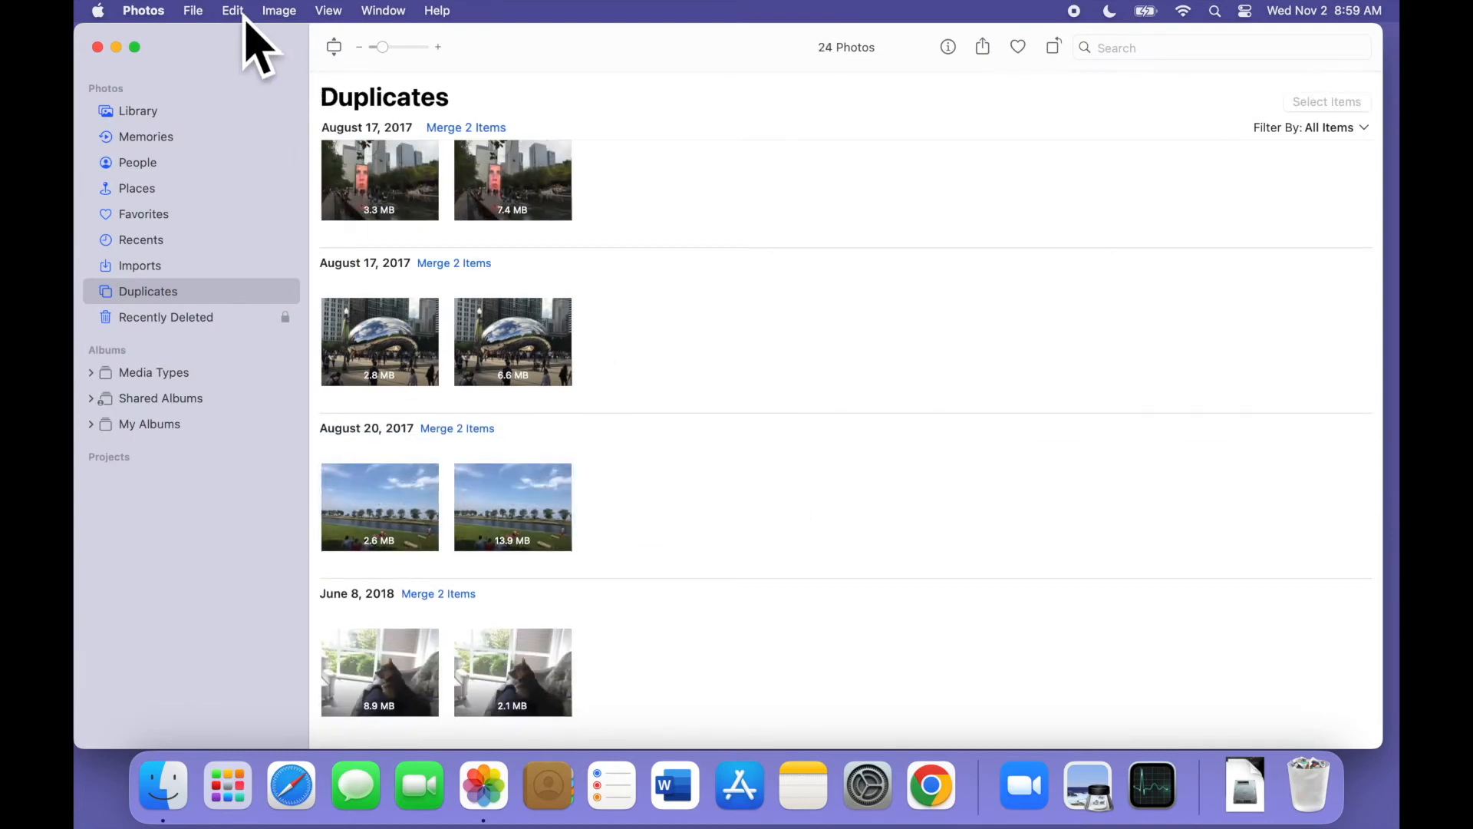
- Select all 24 remaining duplicates and merge them so the Duplicates album disappears
left_click(232, 10)
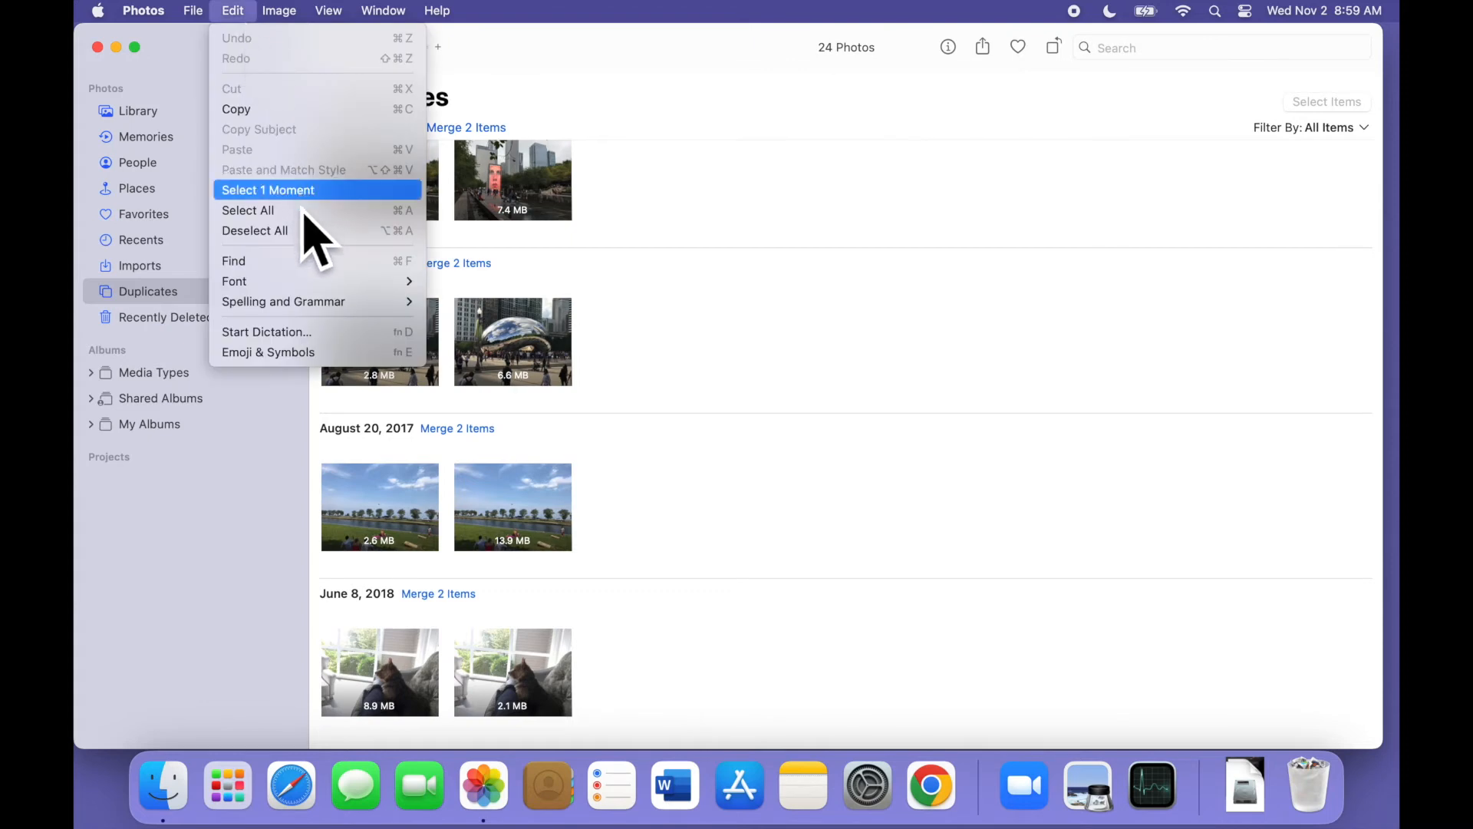
mouse_move(267, 211)
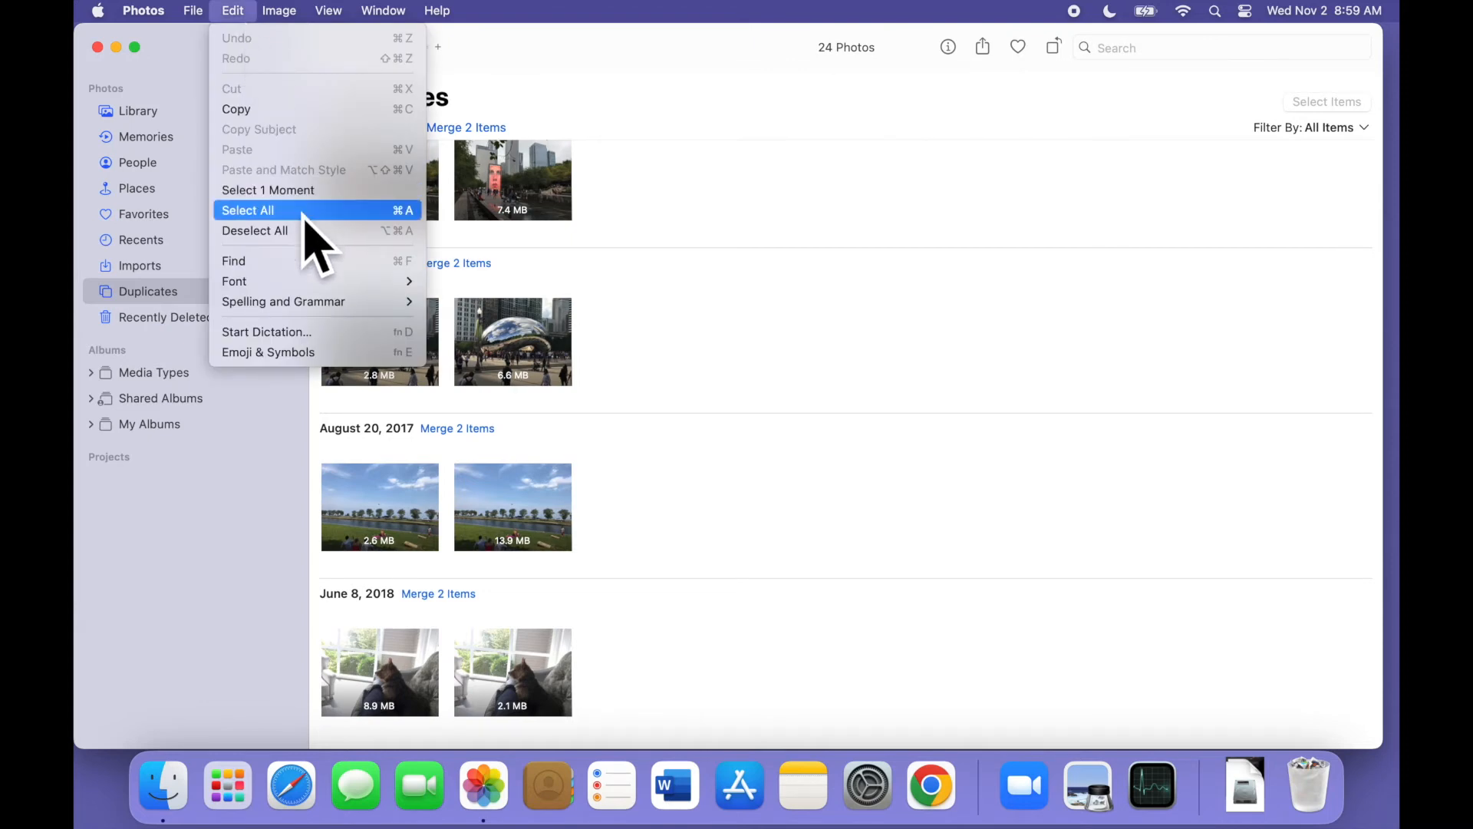
left_click(248, 210)
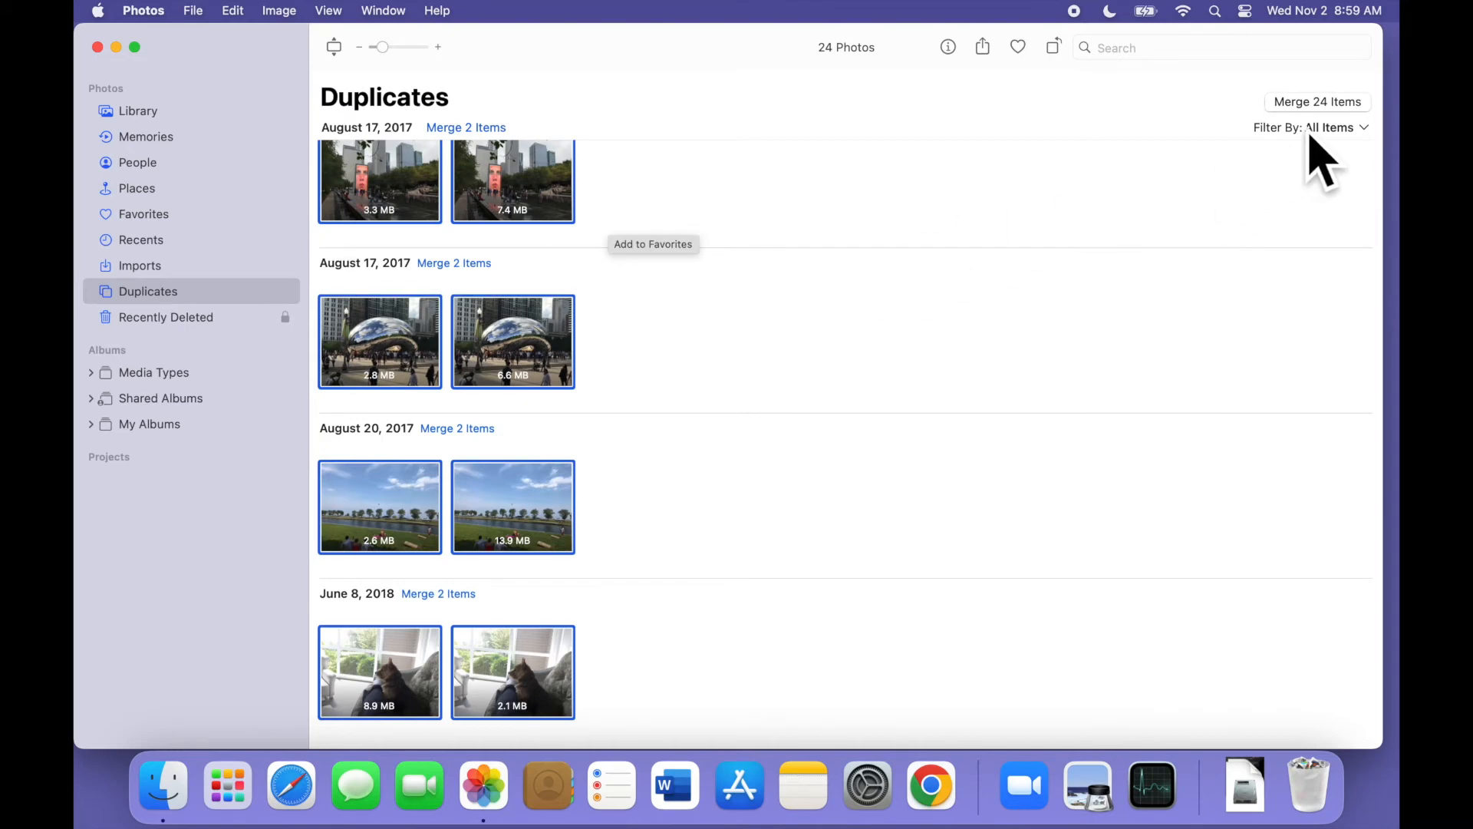
left_click(1317, 101)
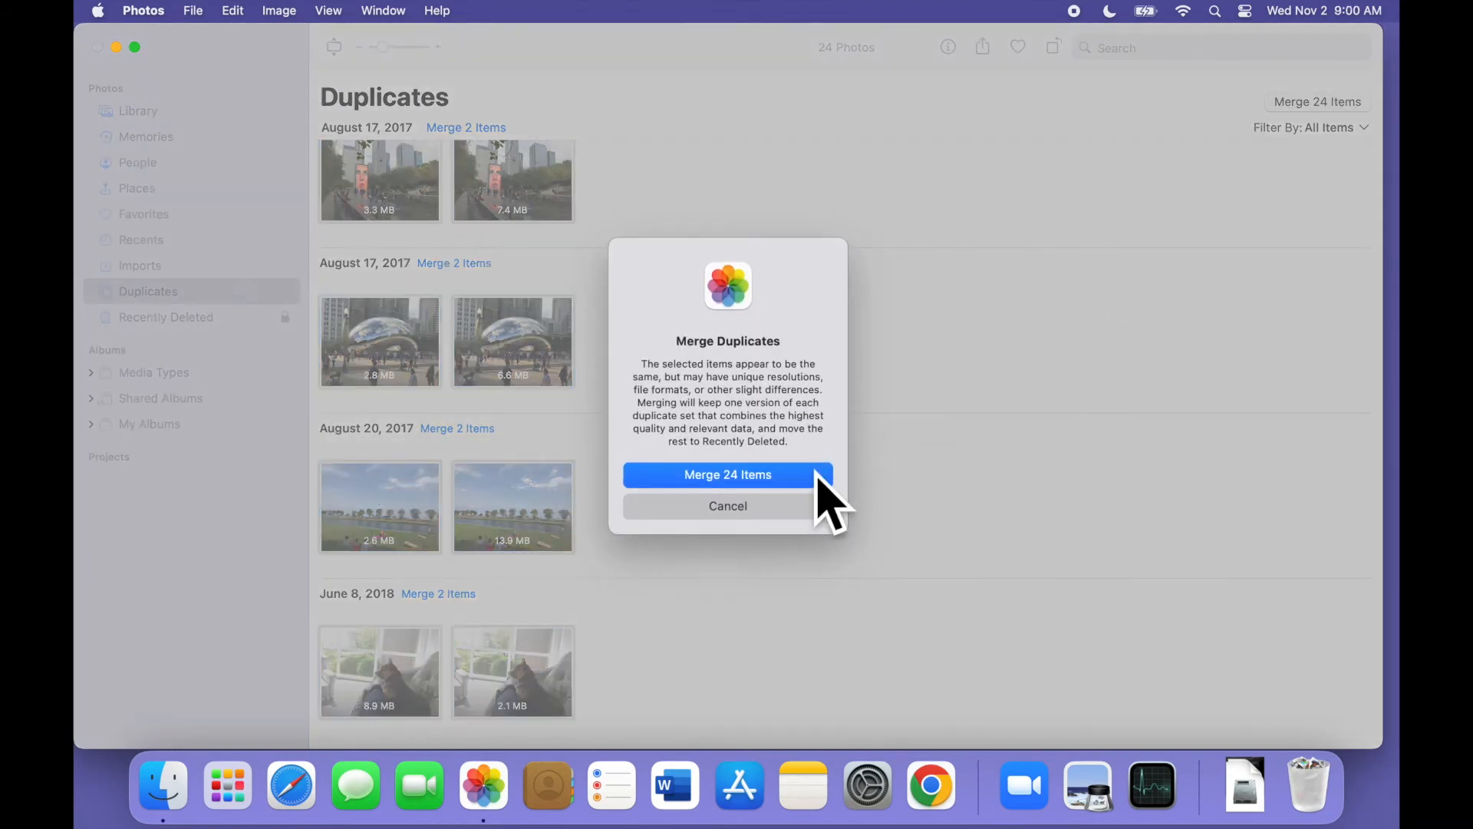
left_click(728, 474)
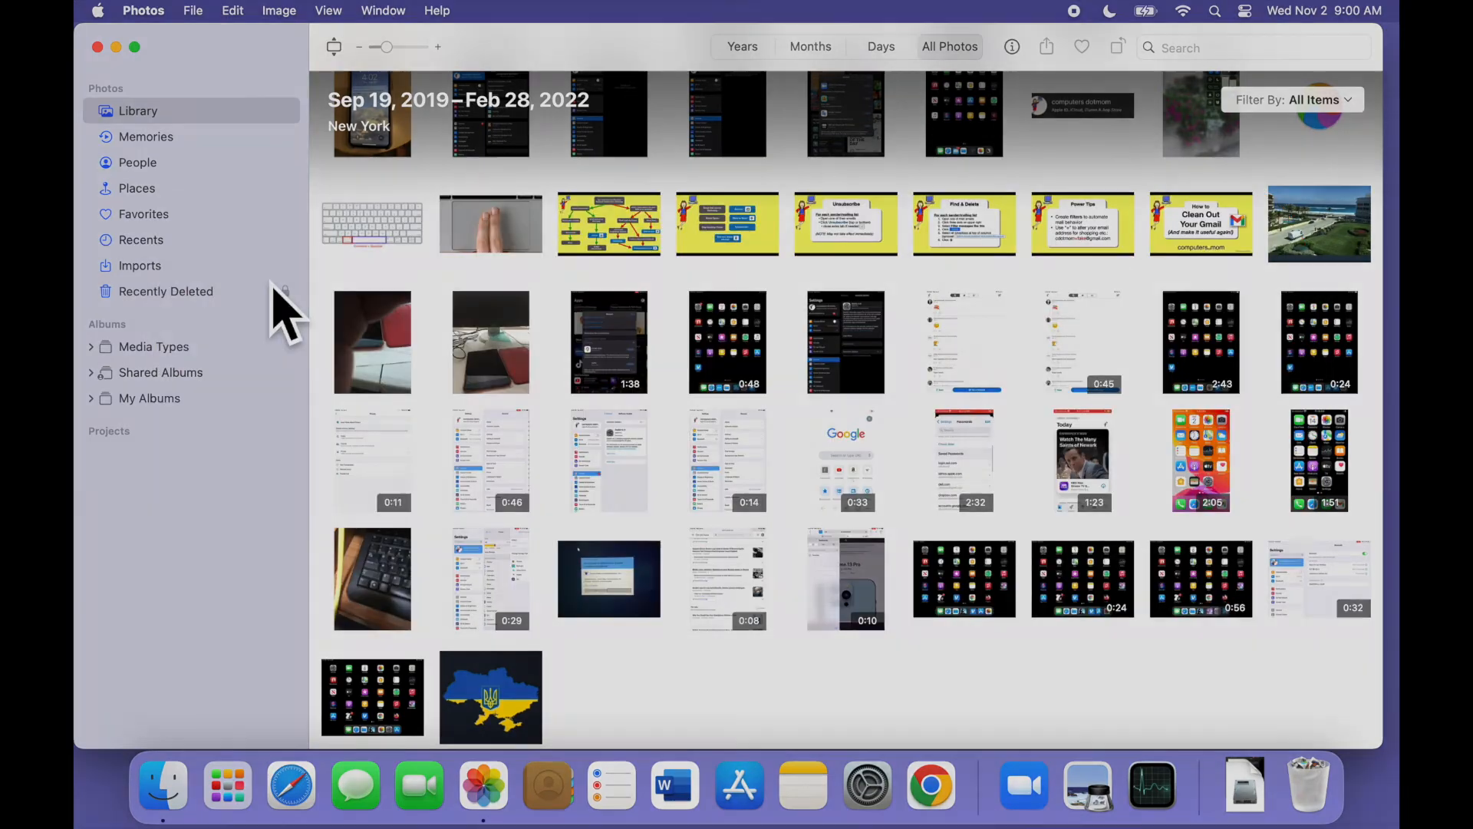
- Merge the red house pair and the three spiral staircase photos, clearing the last duplicate groups
left_click(148, 290)
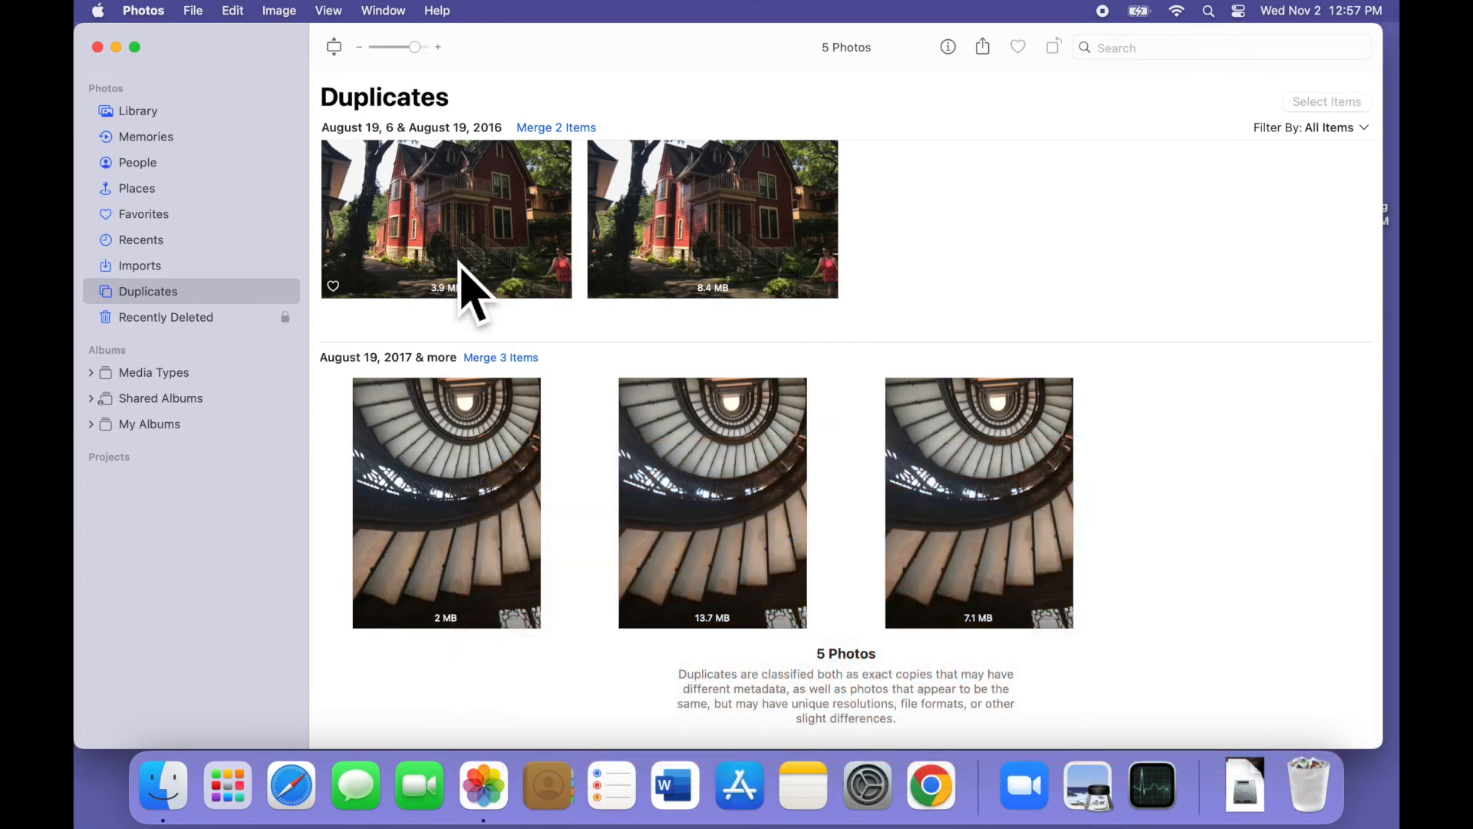
mouse_move(455, 230)
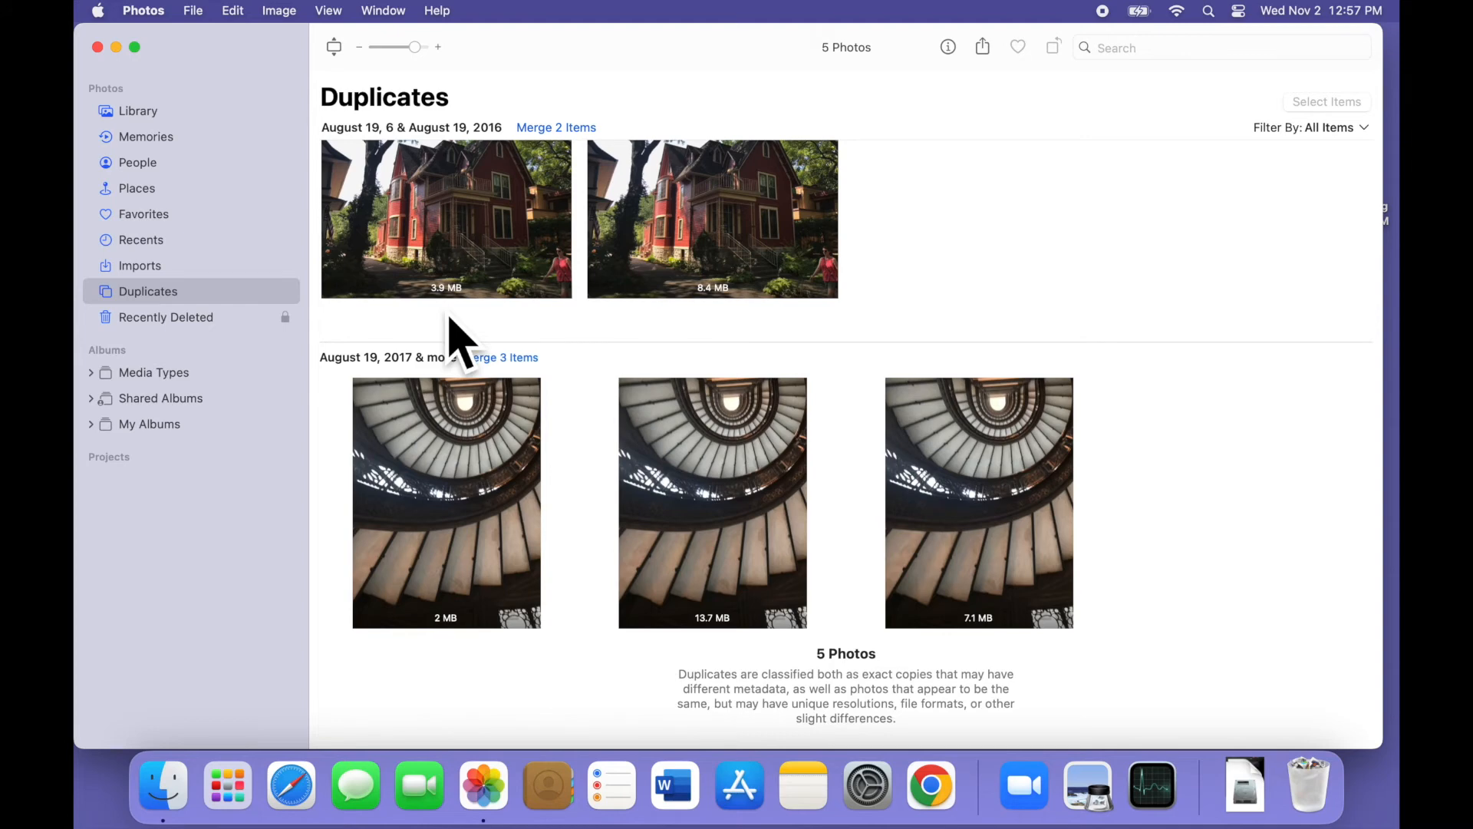
mouse_move(602, 169)
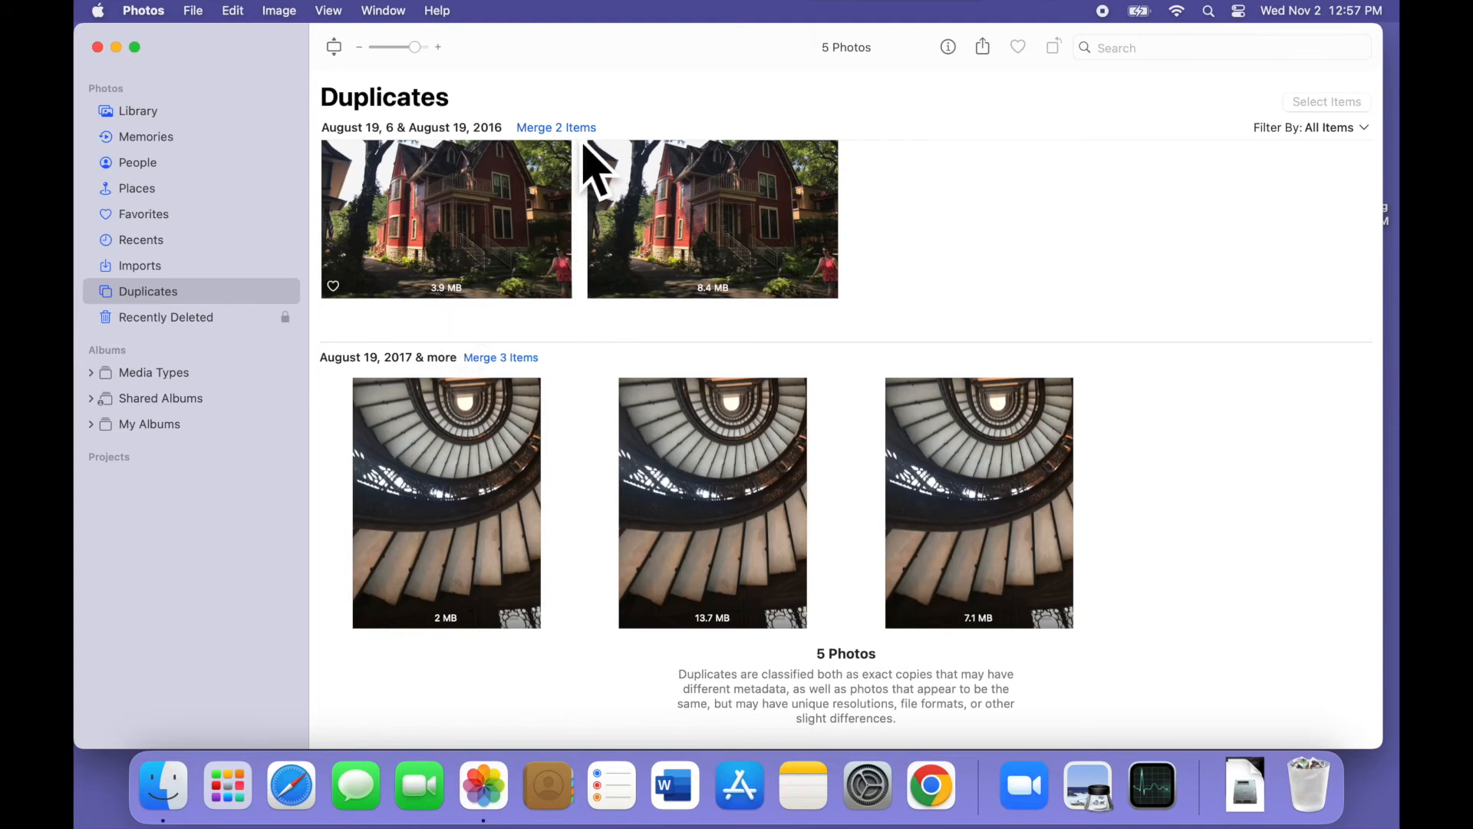
left_click(556, 128)
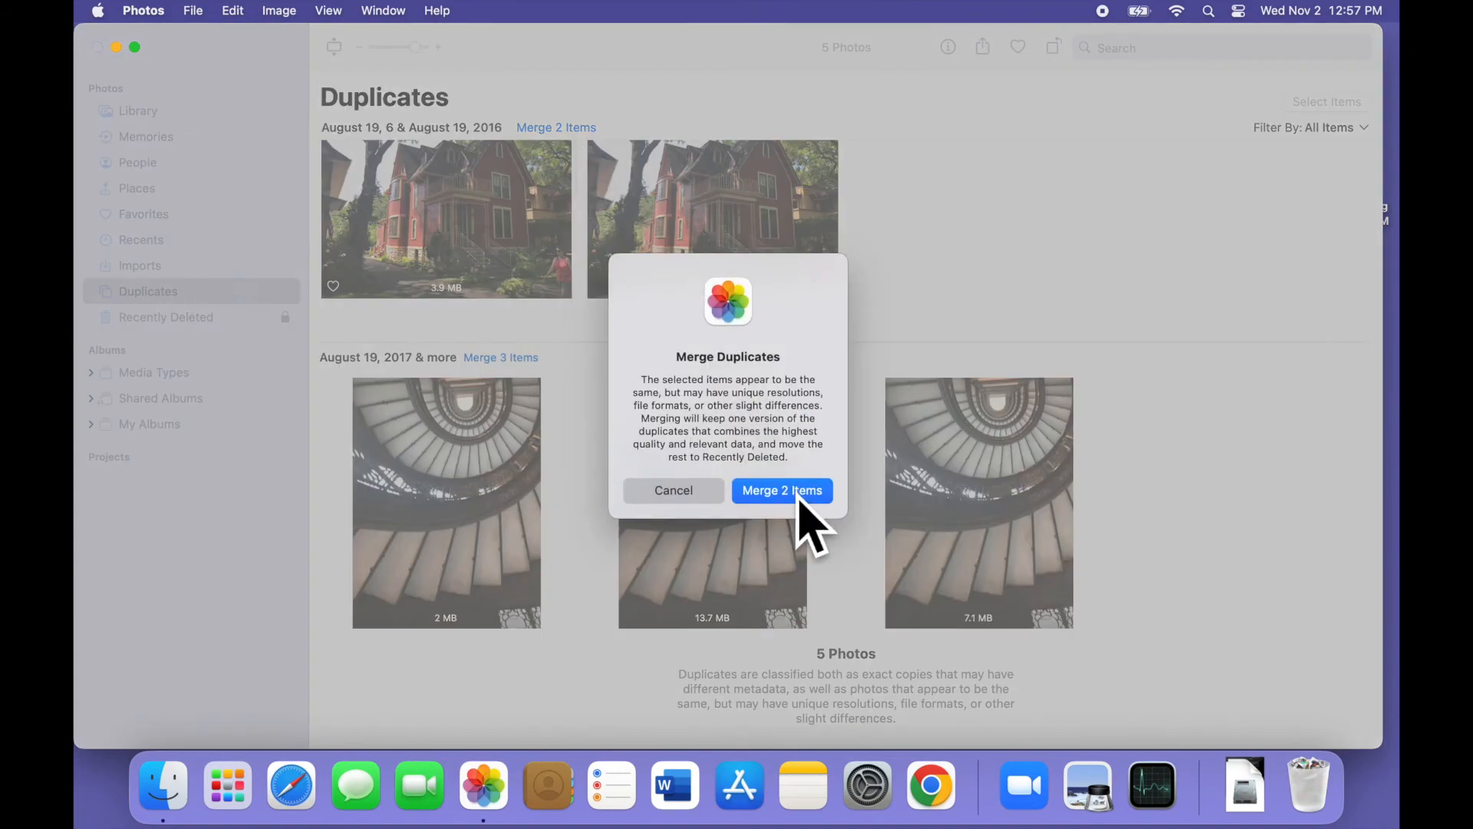
left_click(781, 489)
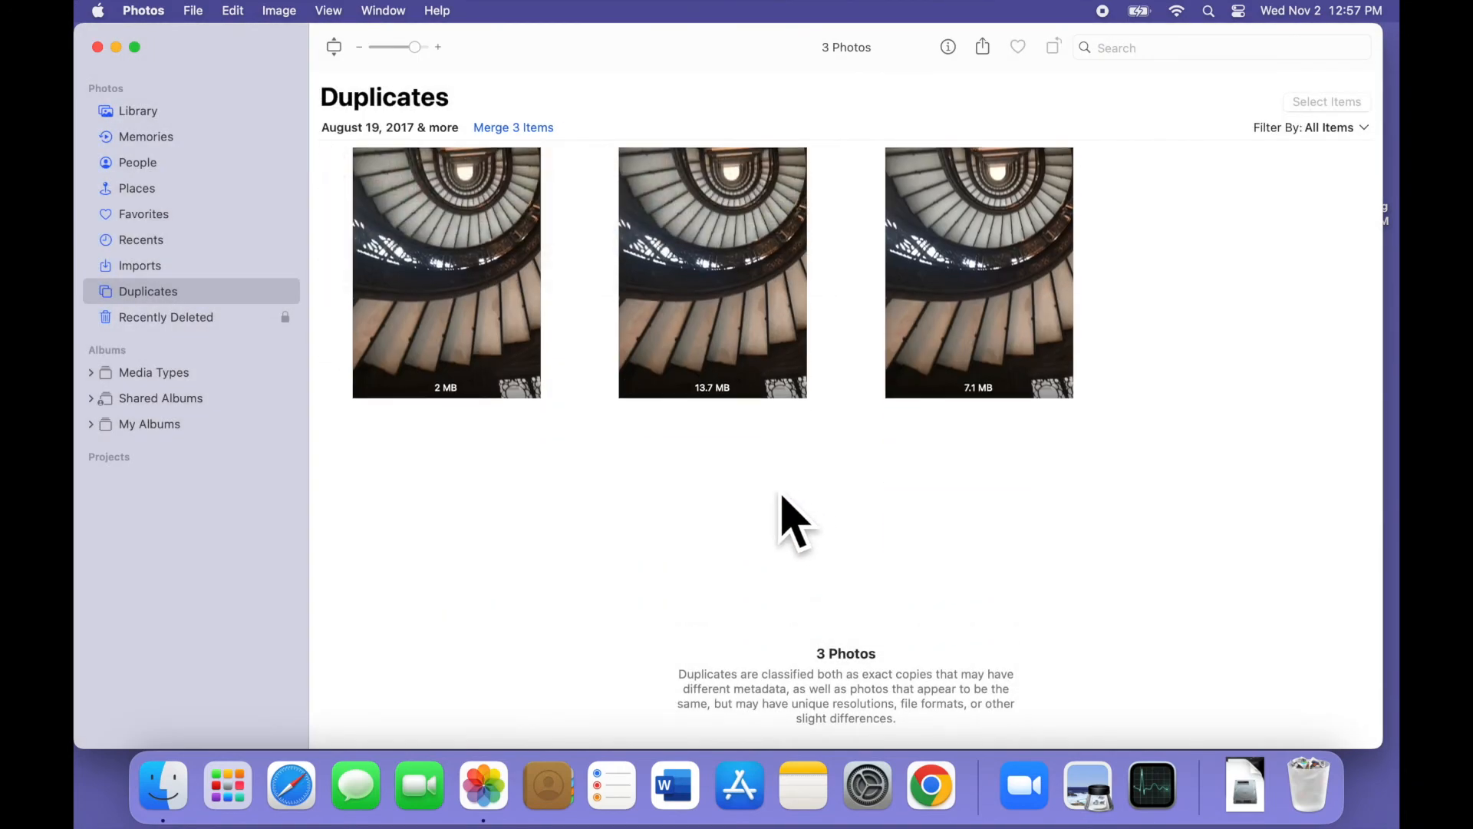
left_click(513, 128)
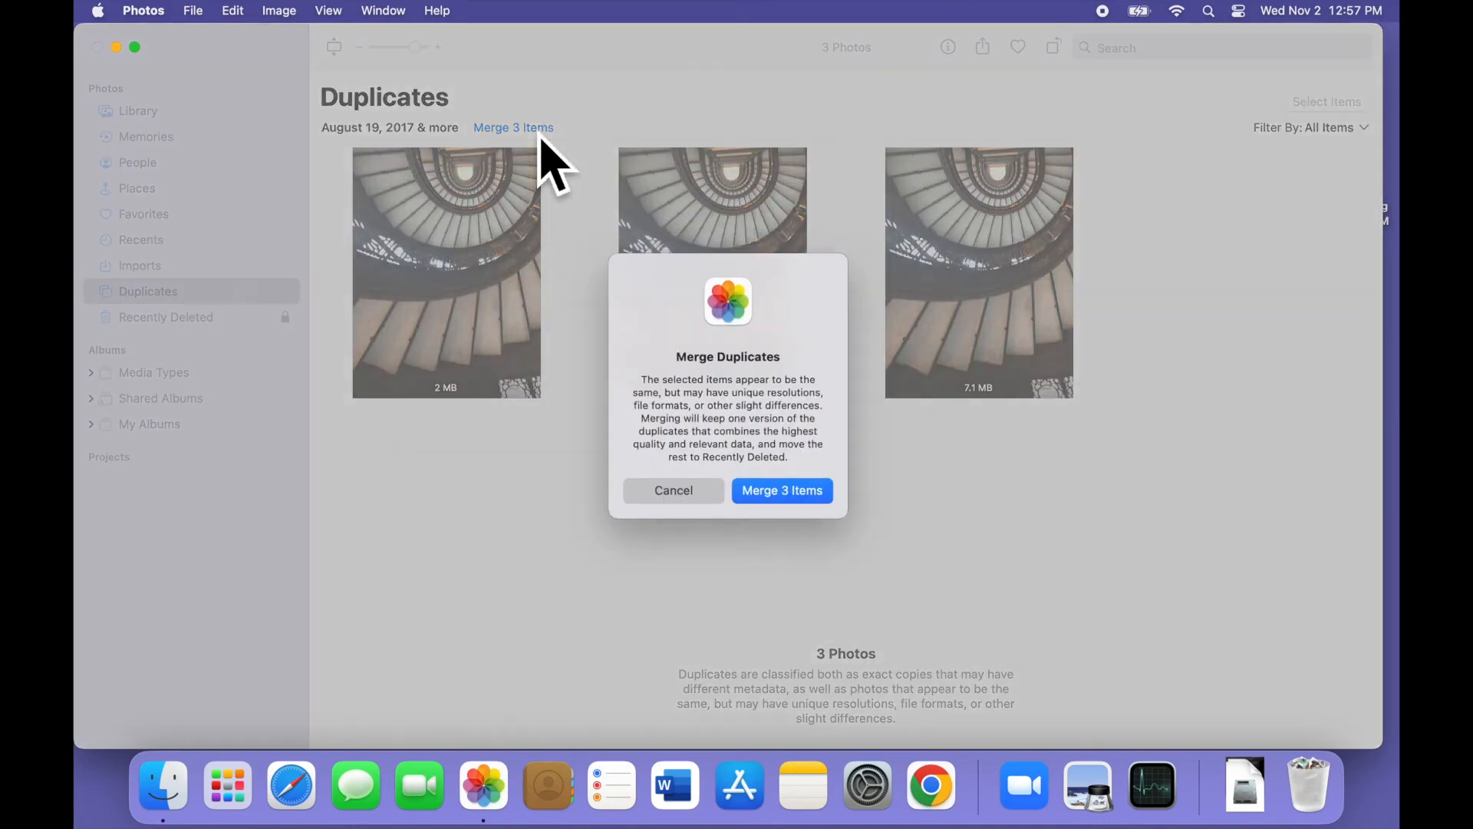
left_click(781, 490)
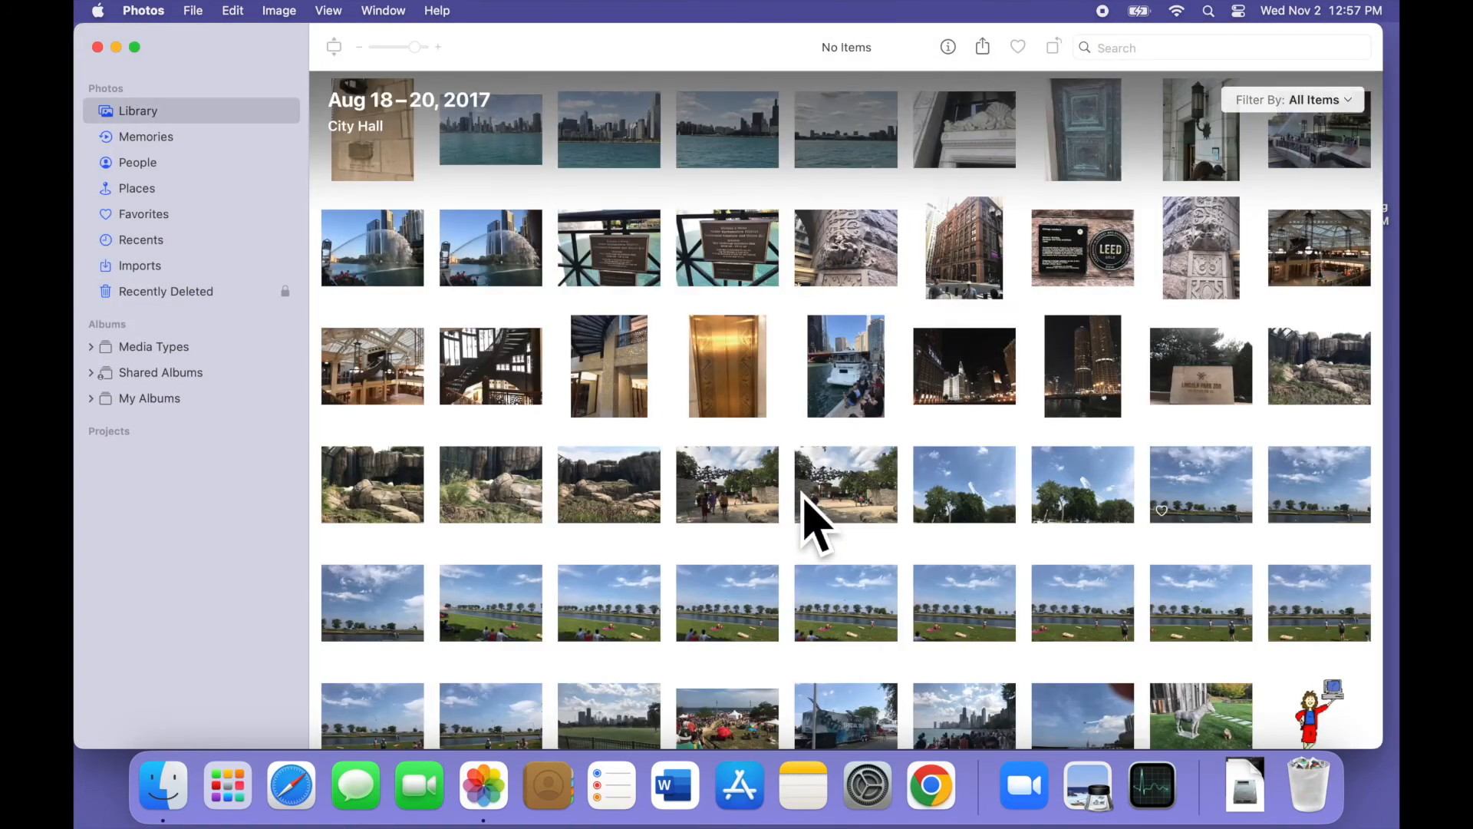